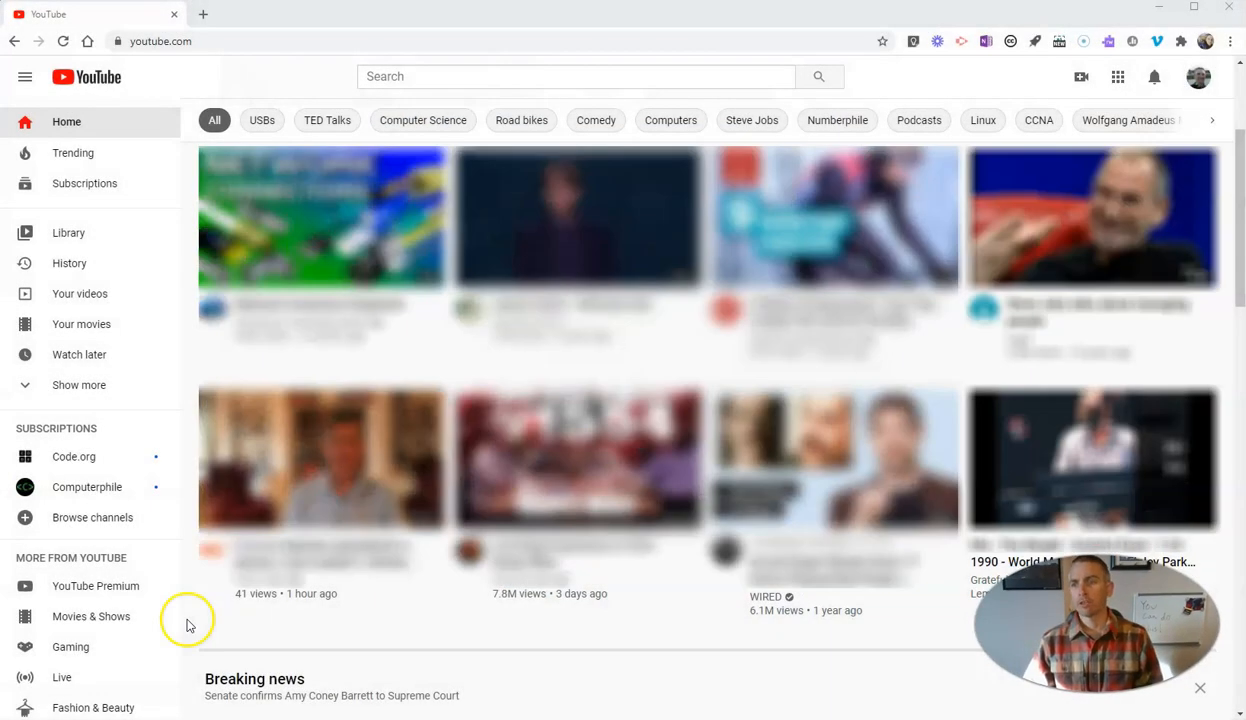
mouse_move(1212, 112)
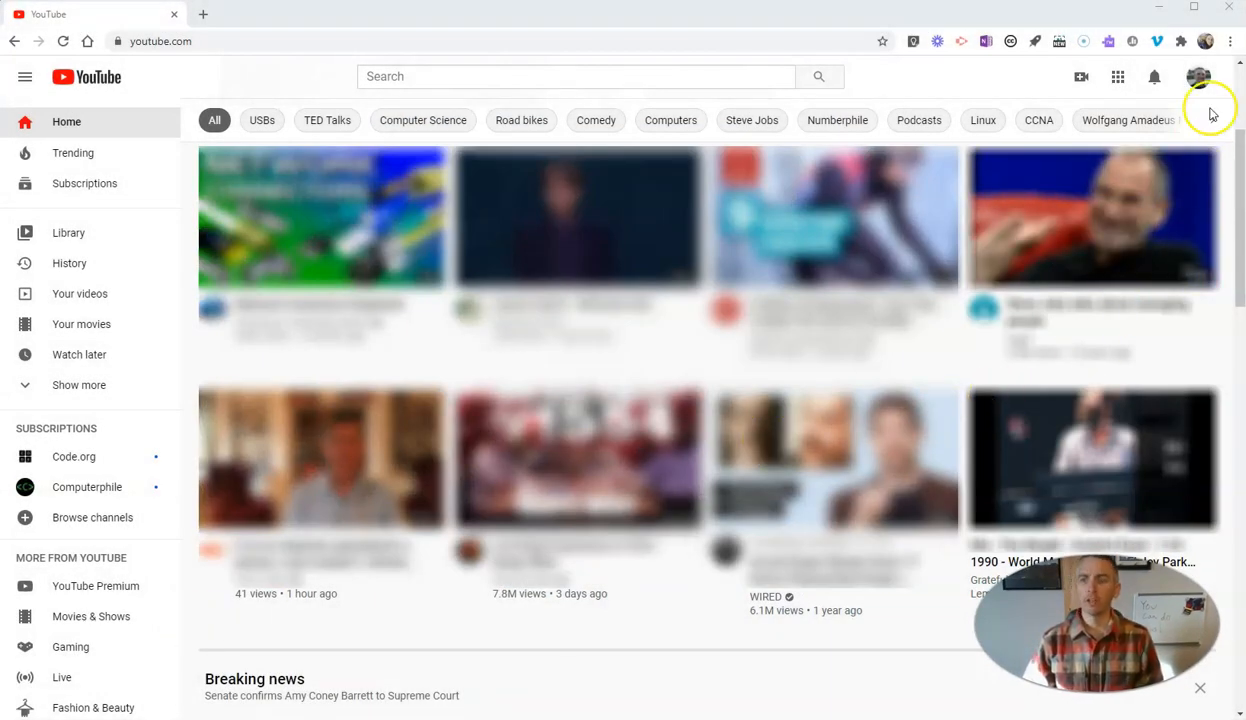
Reach the YouTube Studio channel dashboard through the profile avatar's account menu.
scroll("down", 3)
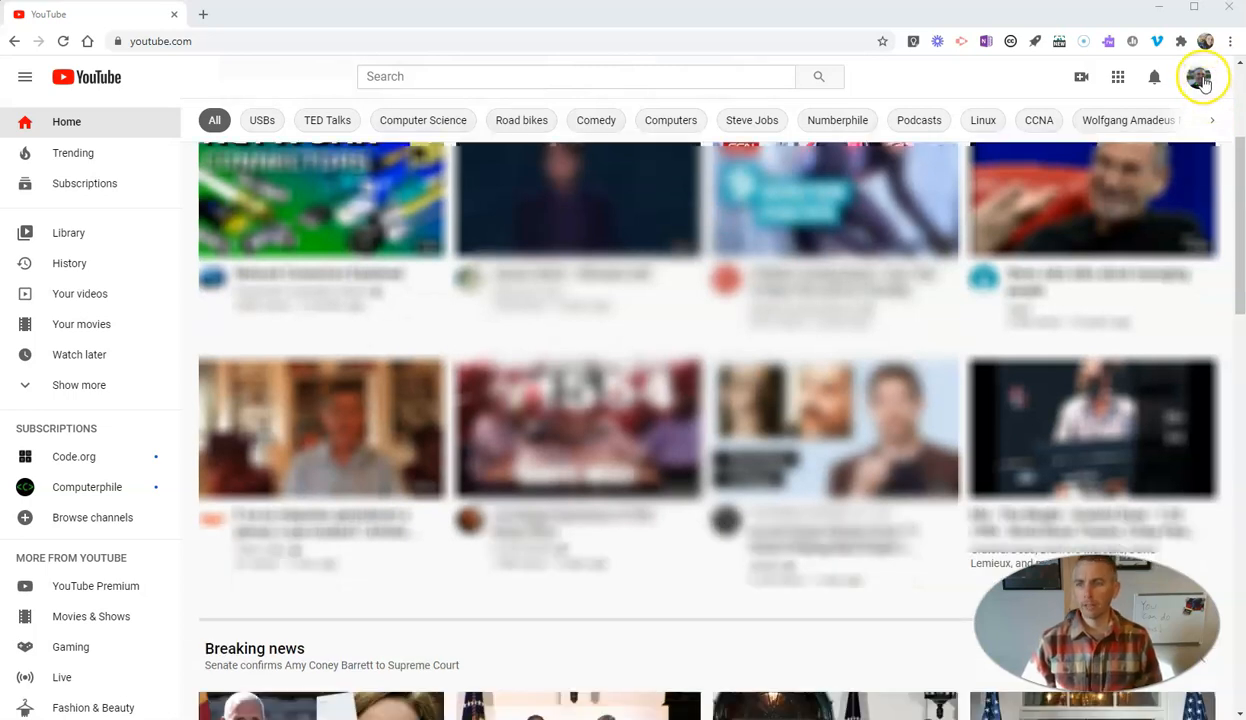
left_click(1200, 76)
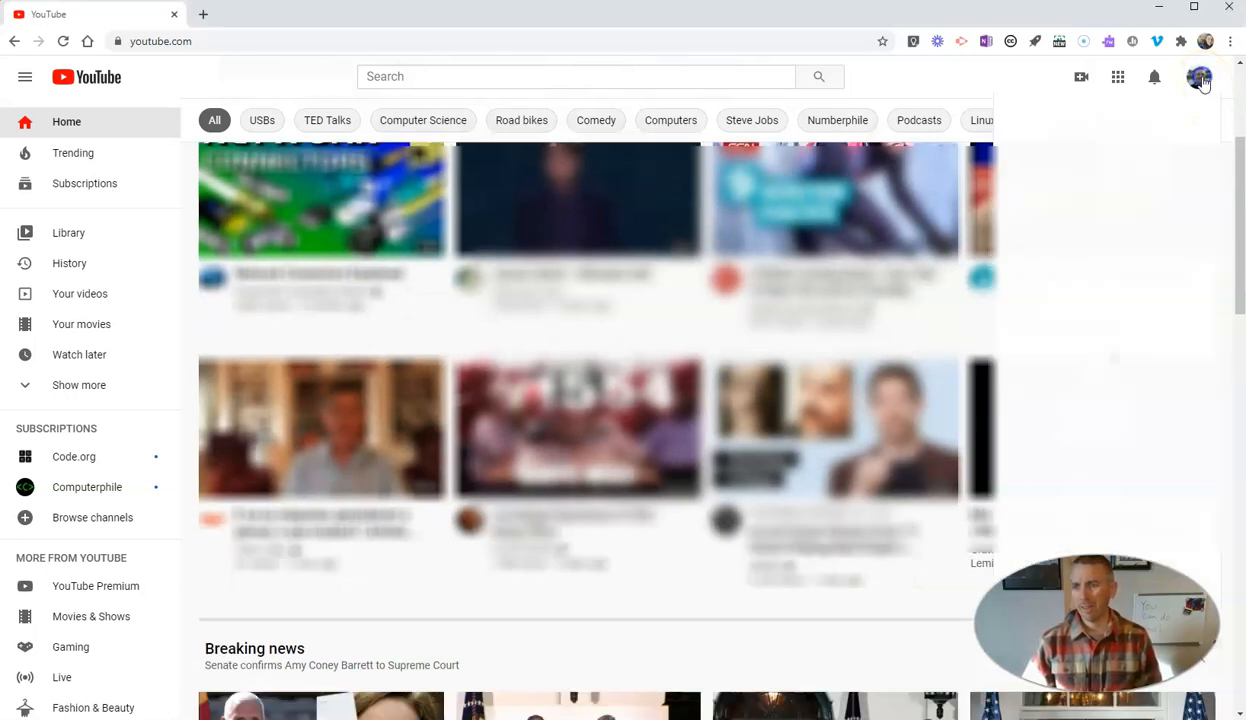
left_click(1200, 76)
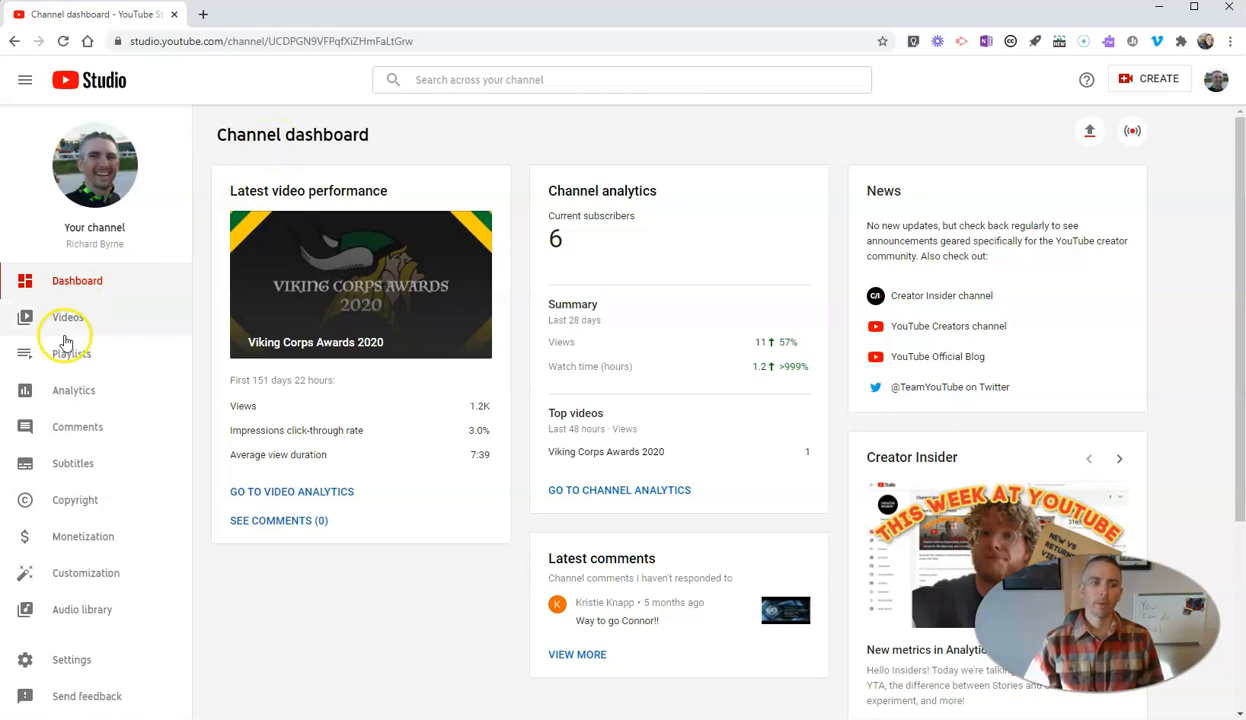
From the channel's Videos list, open the details of Demo Math Jam Google Jamboard.
left_click(68, 316)
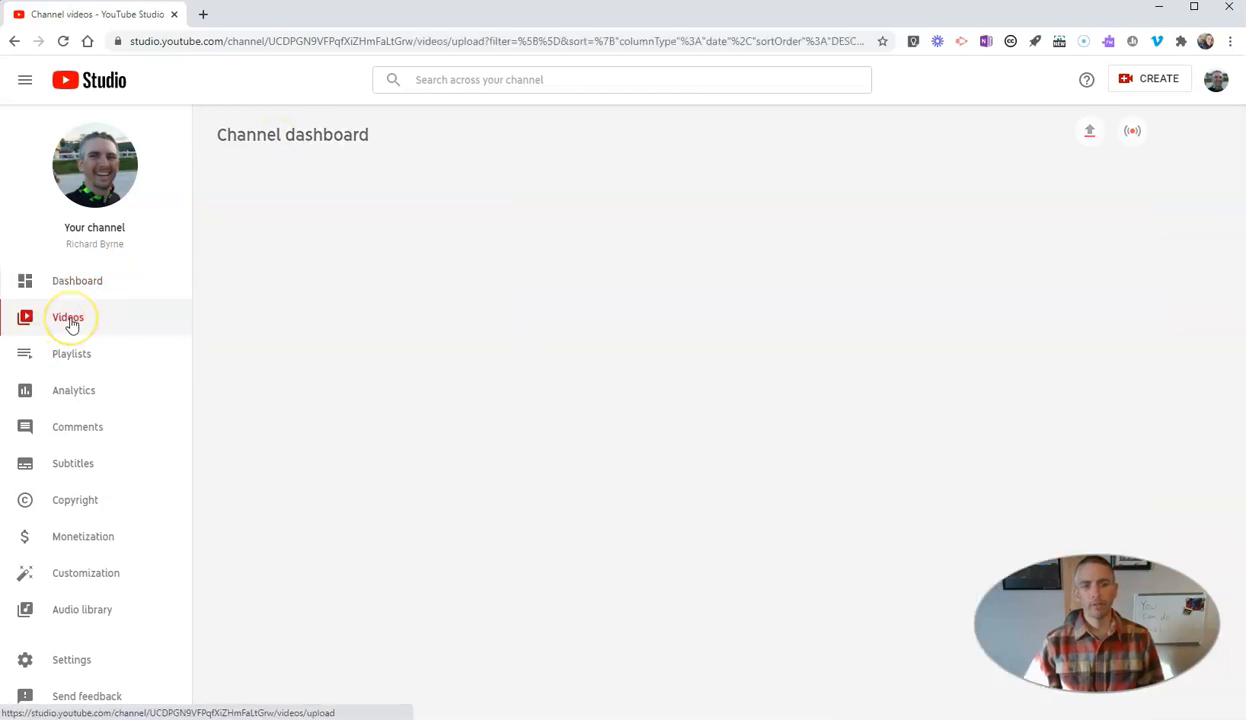
left_click(68, 316)
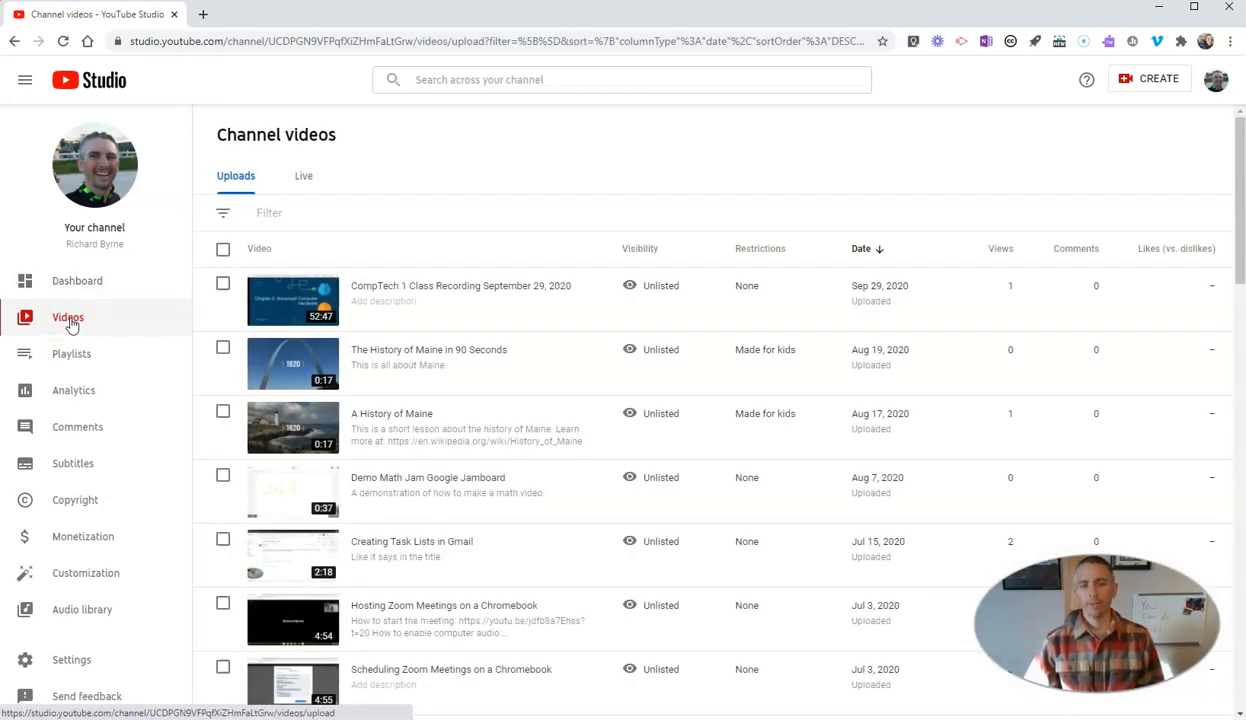
mouse_move(280, 532)
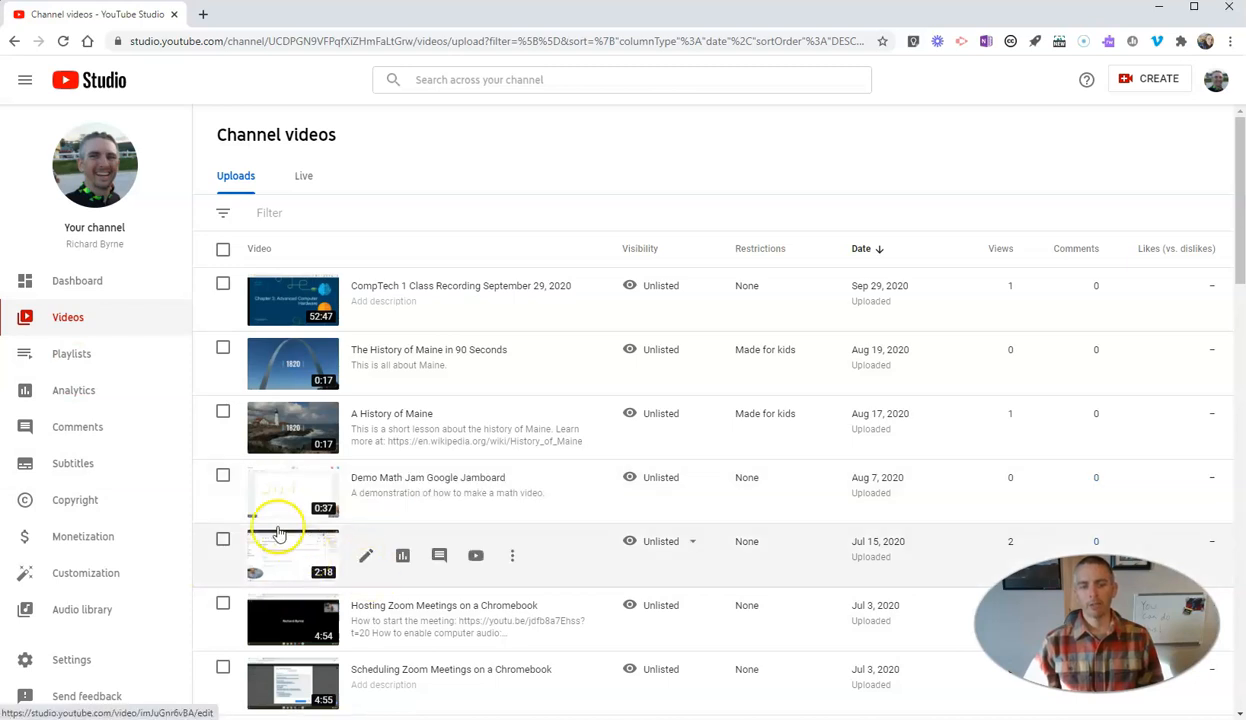
mouse_move(598, 544)
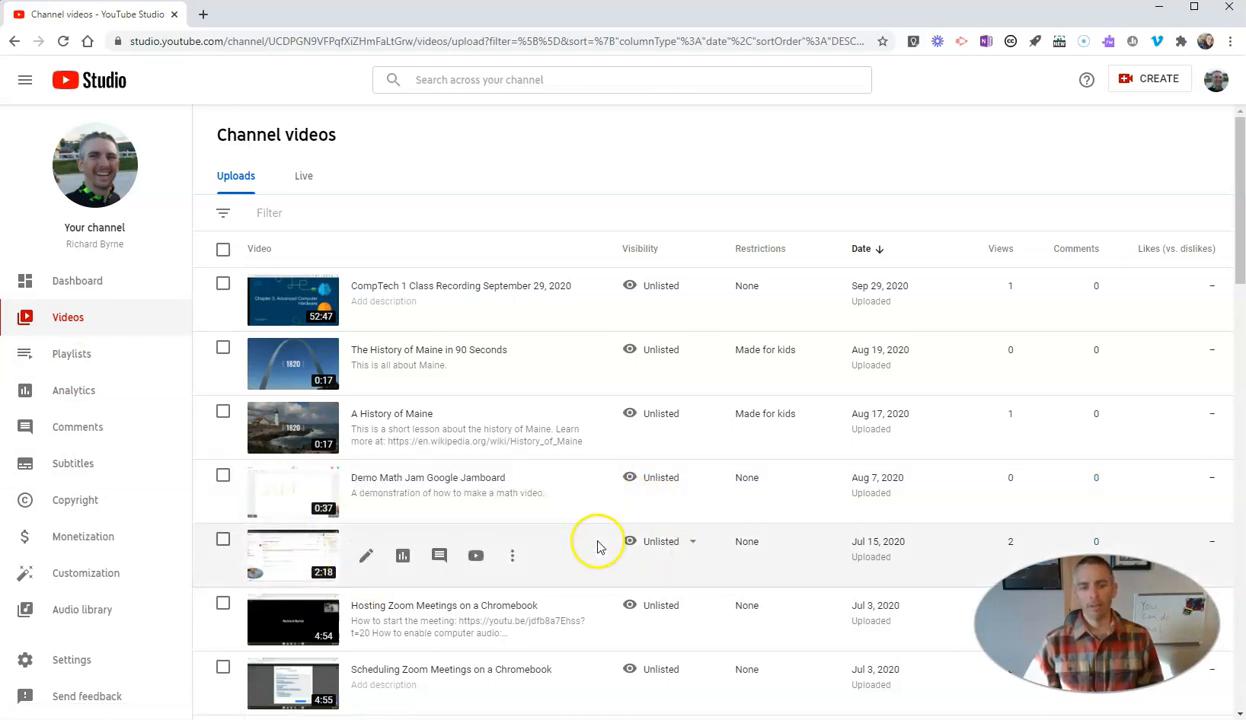
mouse_move(366, 496)
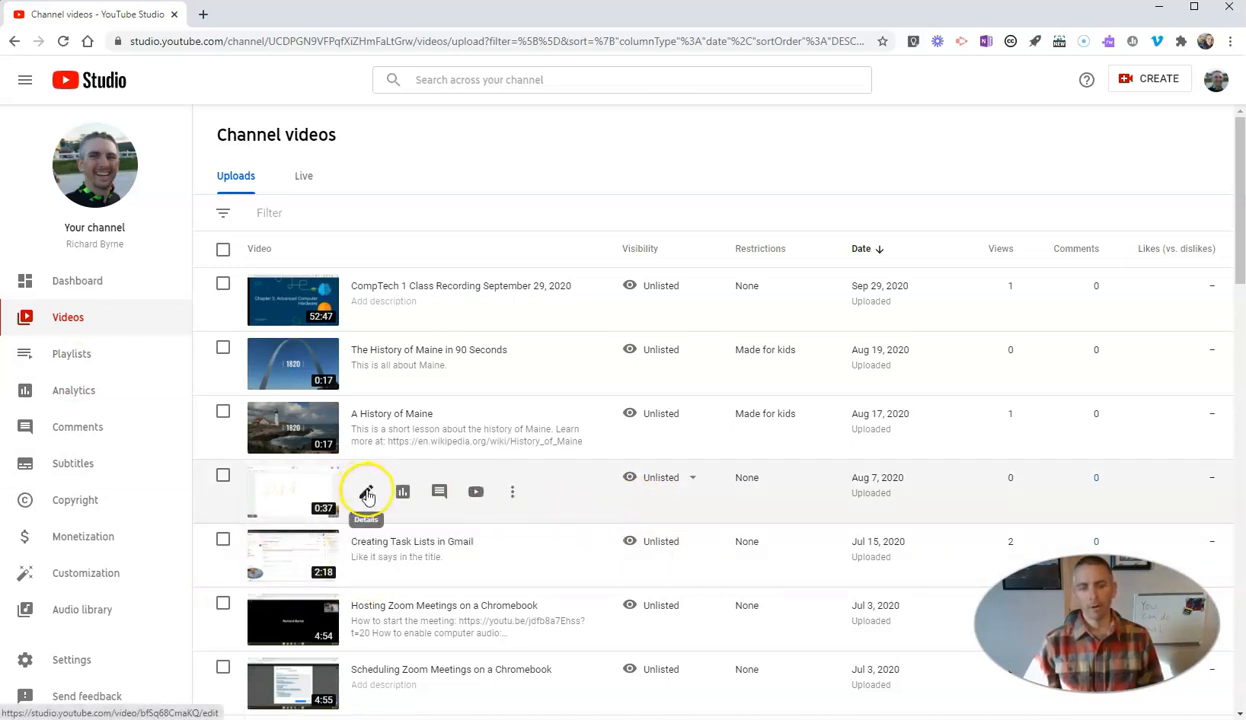
left_click(366, 492)
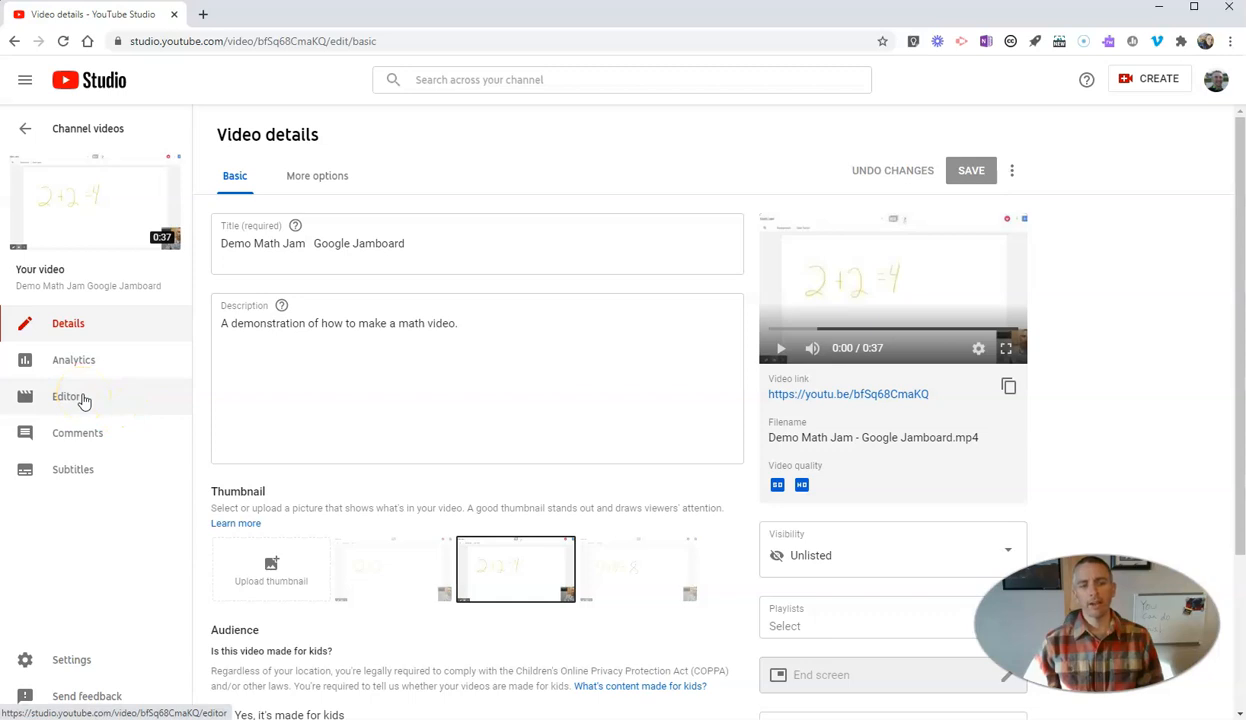
Switch to the Editor view showing the video preview and timeline.
left_click(68, 396)
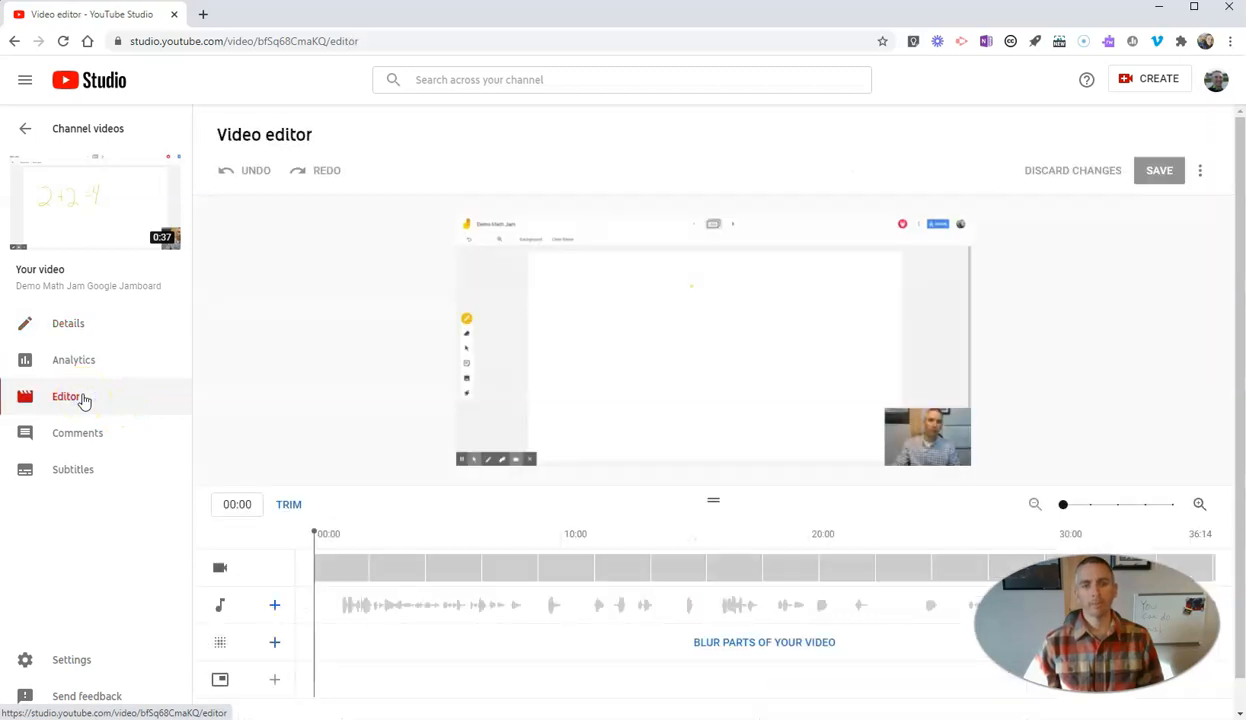
mouse_move(1080, 464)
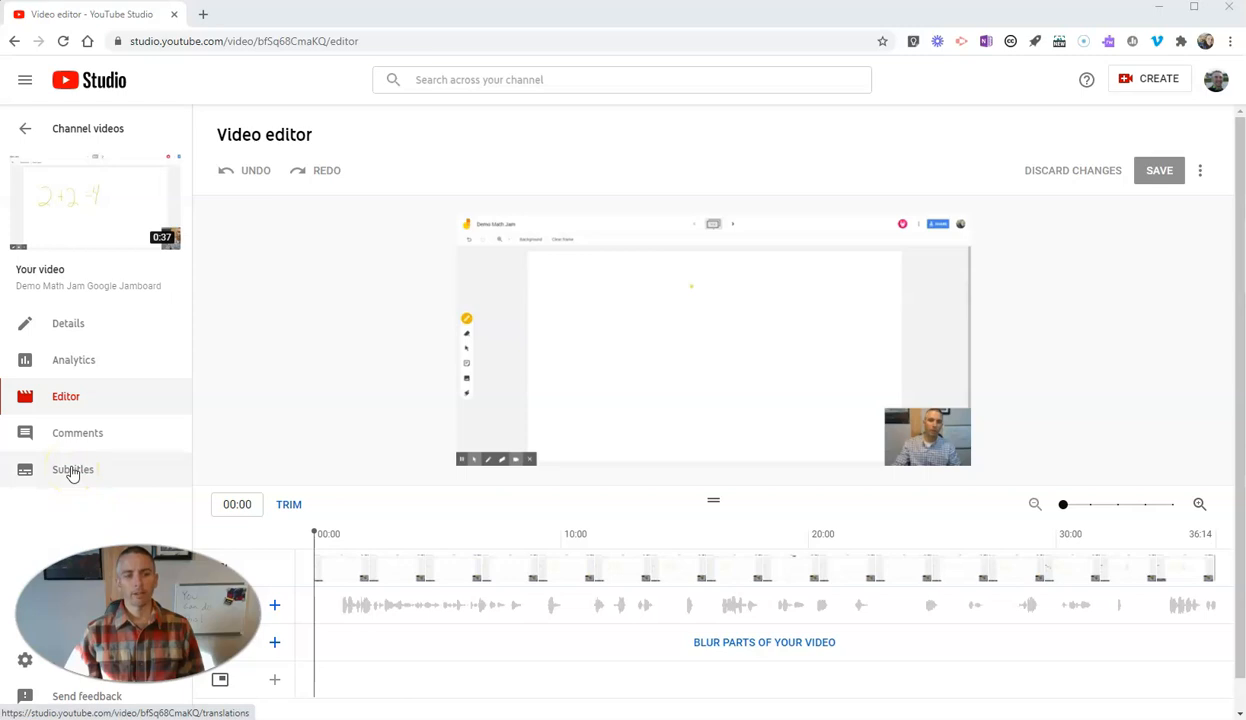
Duplicate the English (Automatic) captions, overwriting the existing English draft, and edit them.
left_click(72, 470)
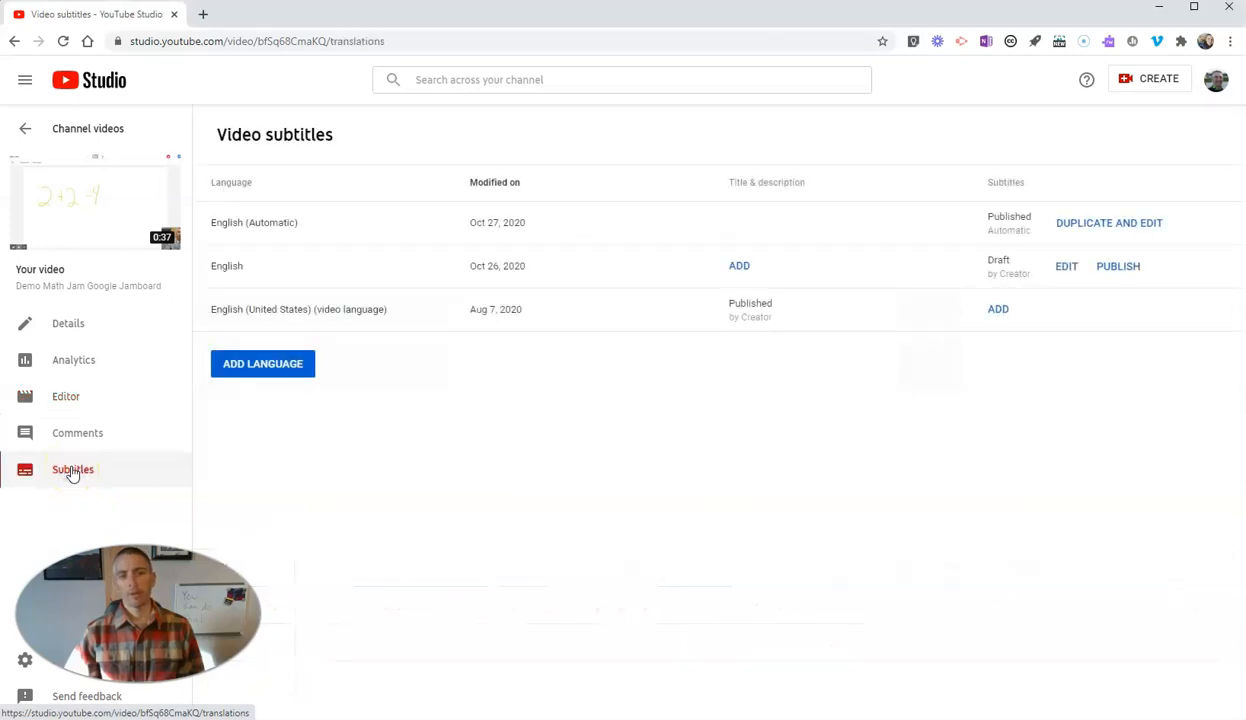
mouse_move(284, 222)
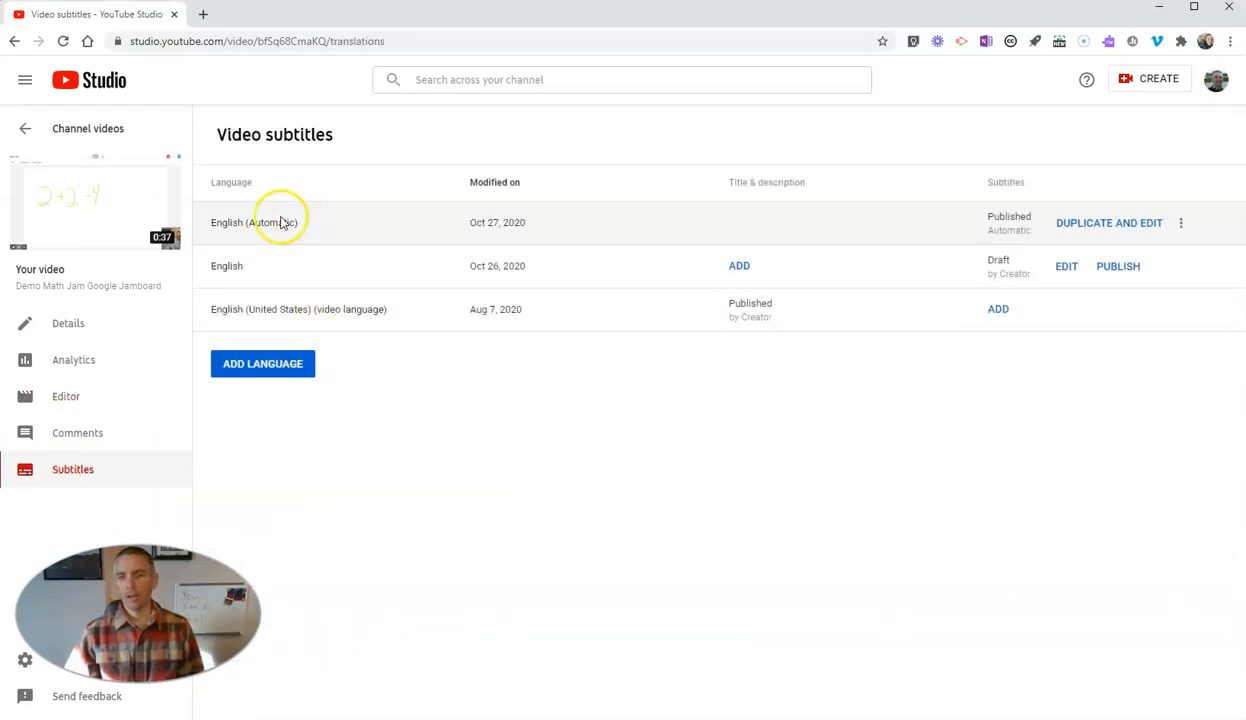
mouse_move(268, 236)
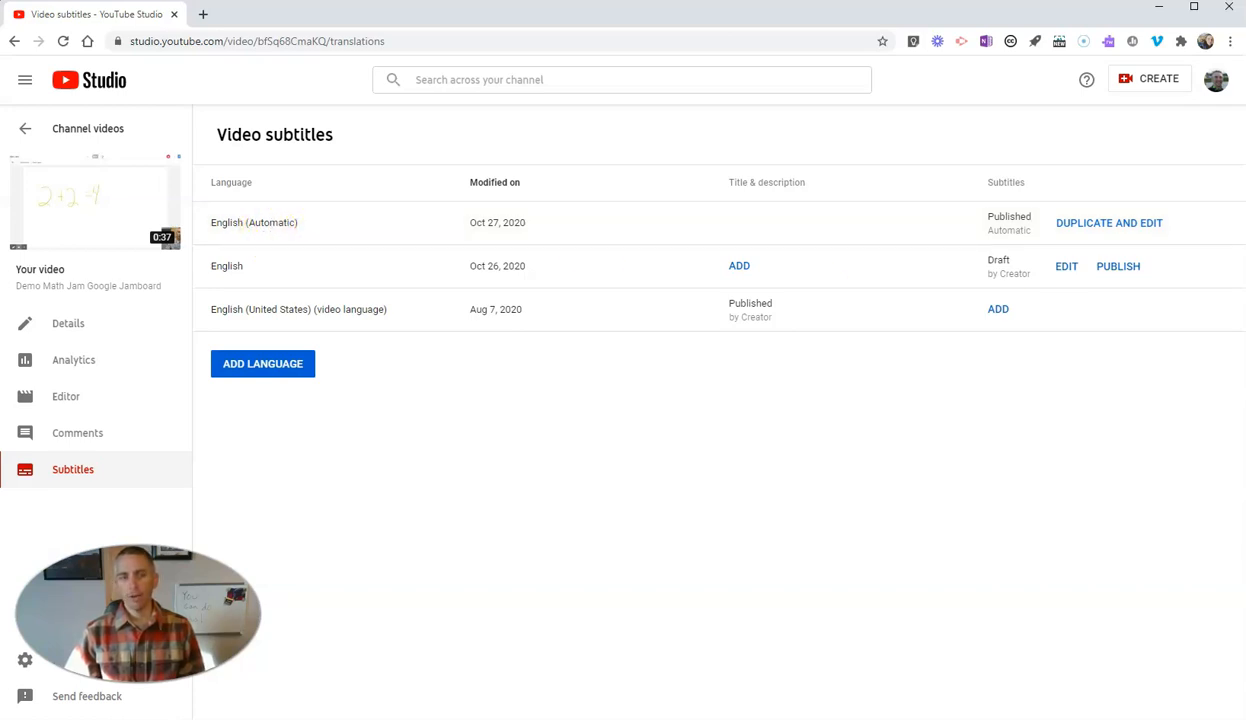
mouse_move(1160, 224)
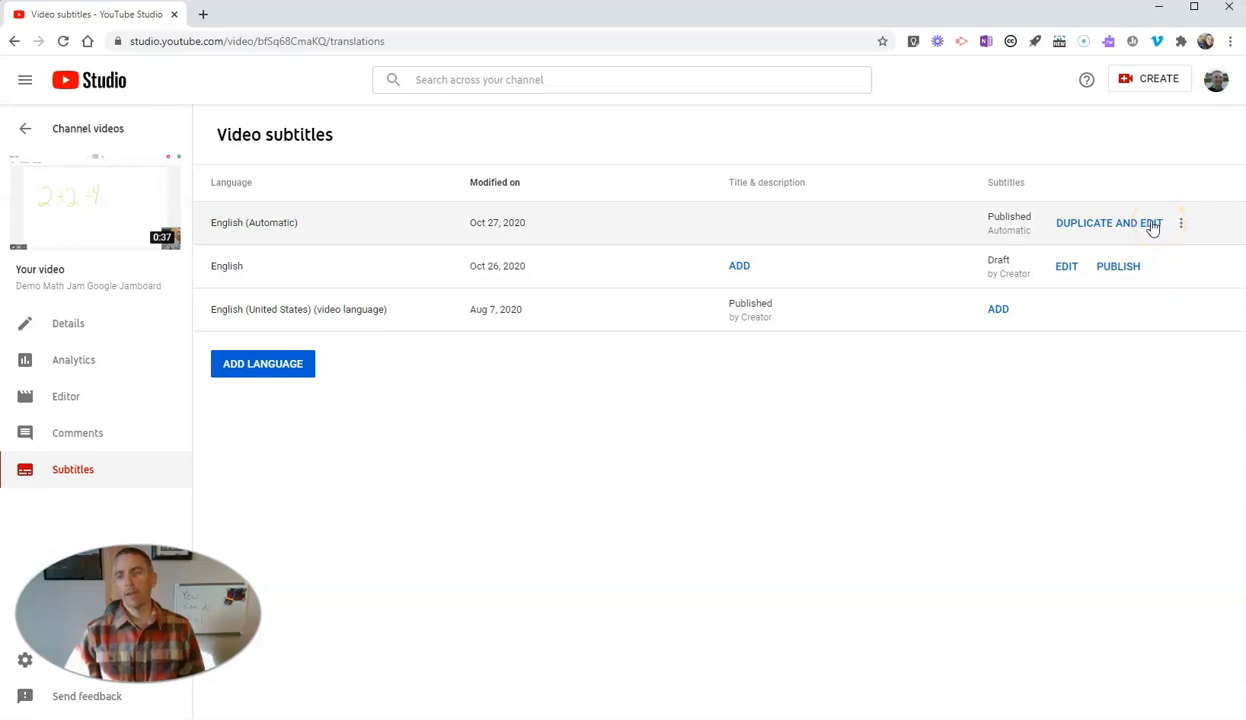
left_click(1108, 222)
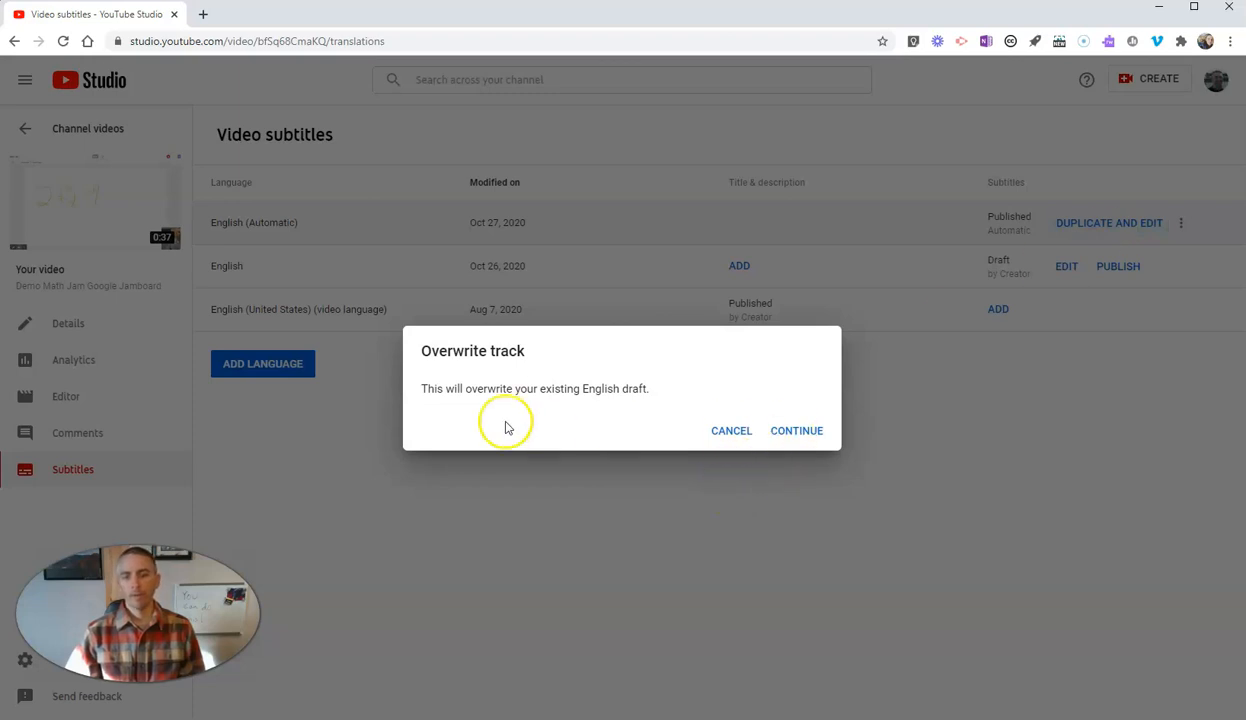
mouse_move(784, 430)
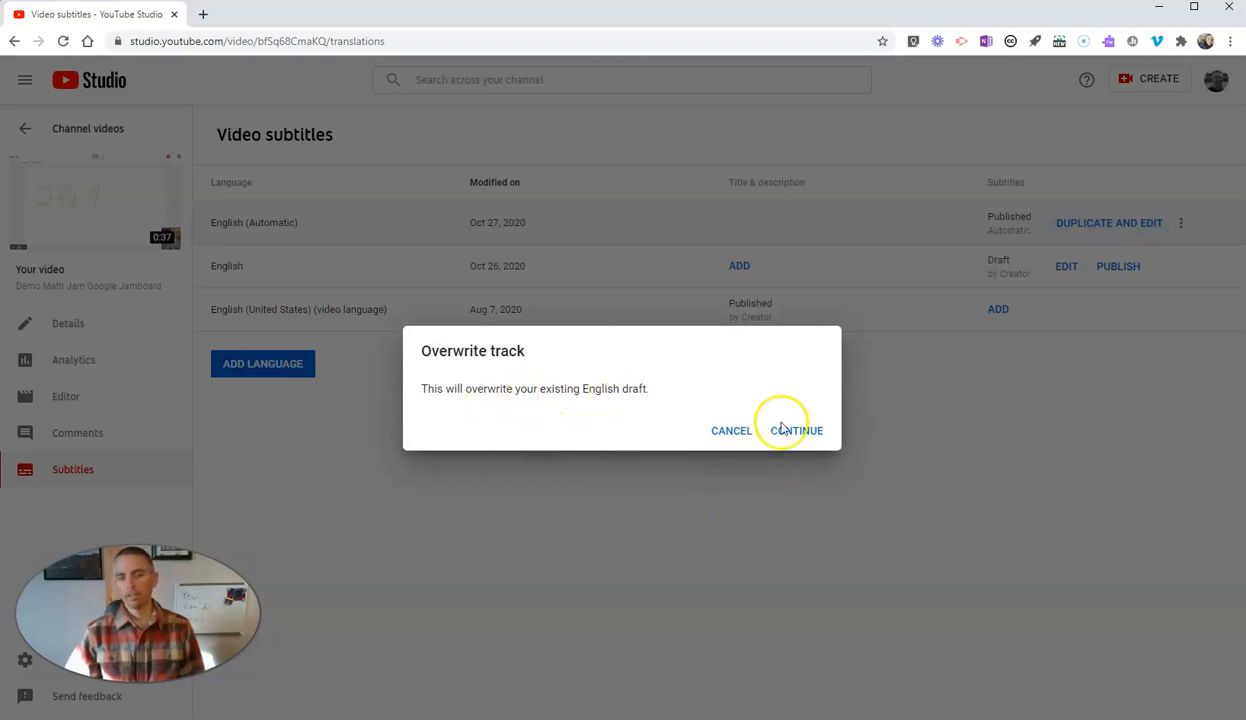
left_click(796, 430)
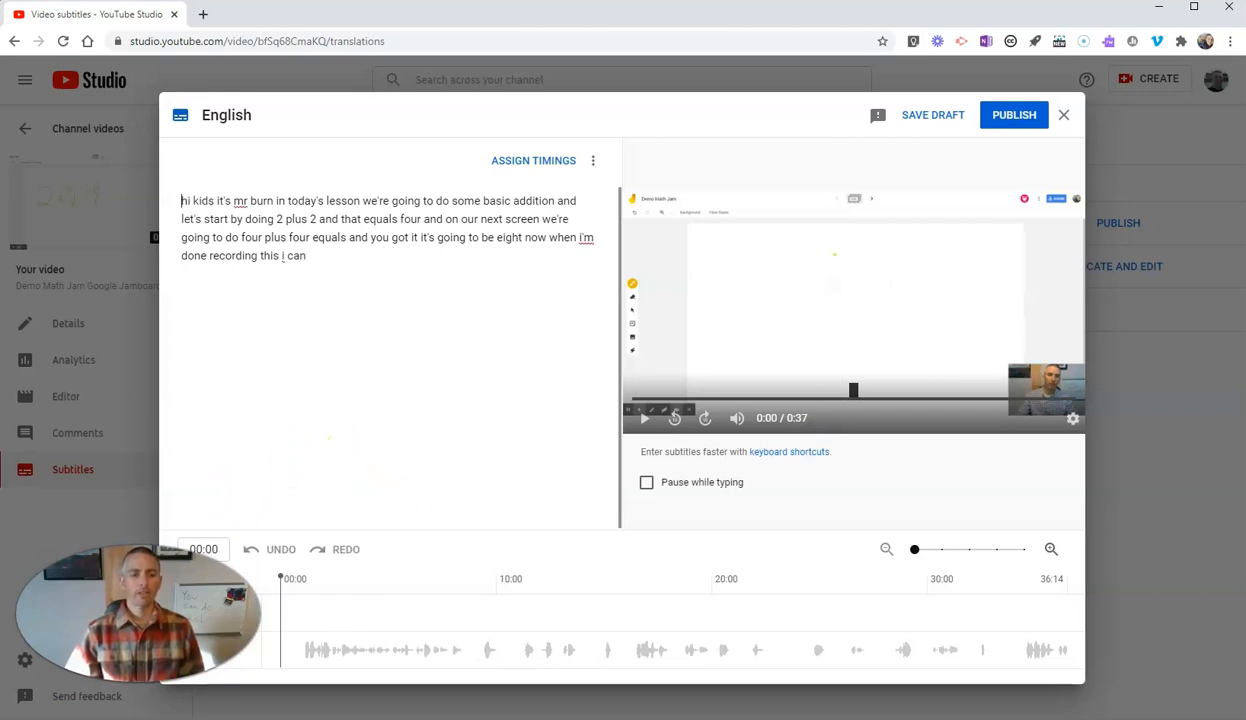
Assign timings so the transcript becomes three timed caption blocks.
left_click(532, 160)
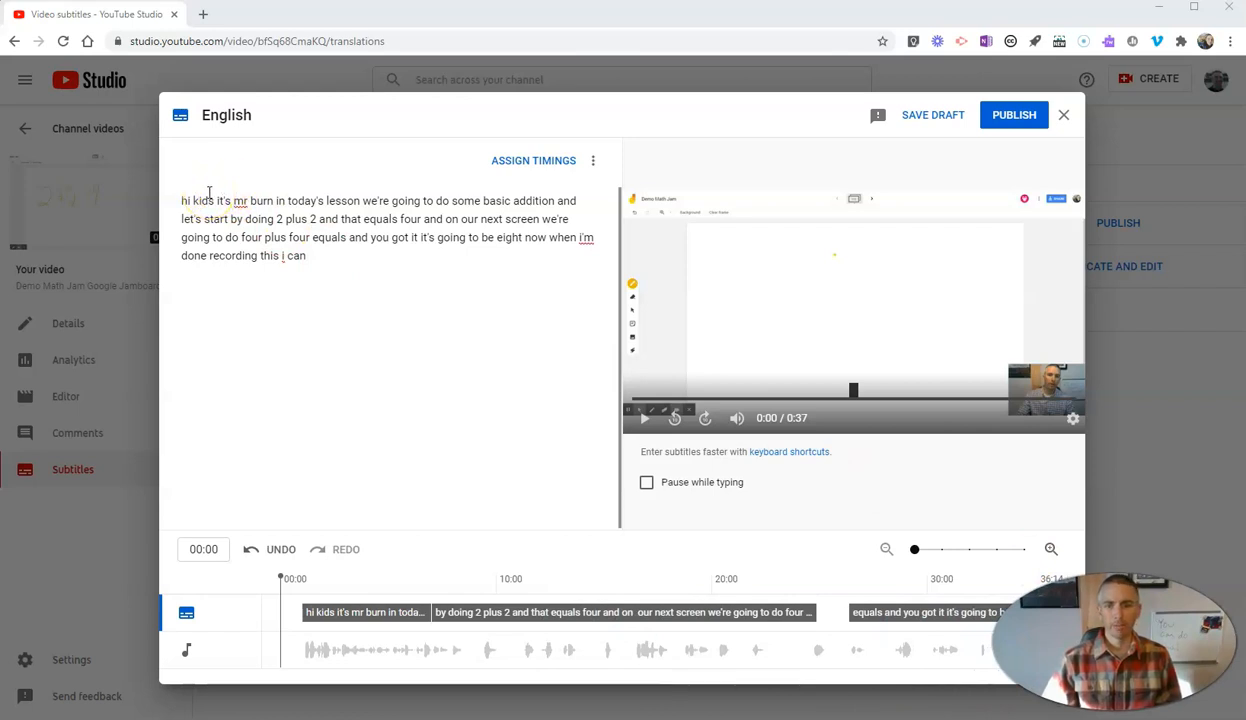
mouse_move(532, 160)
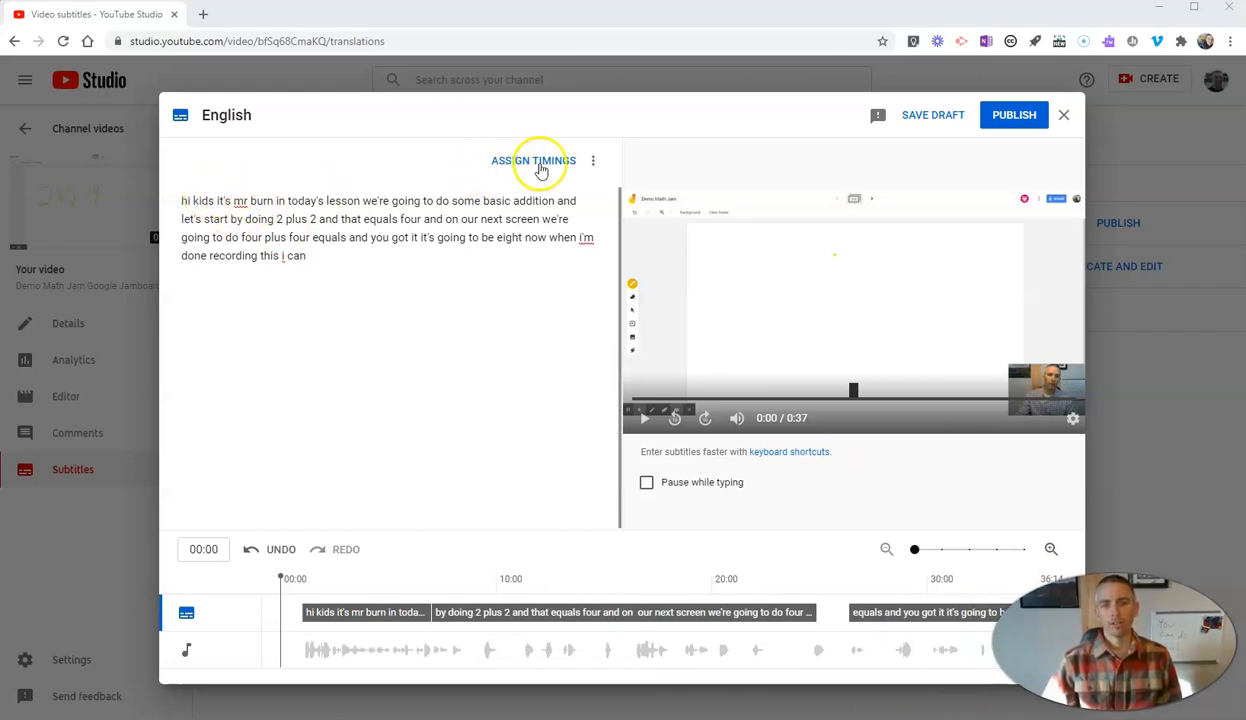
left_click(532, 160)
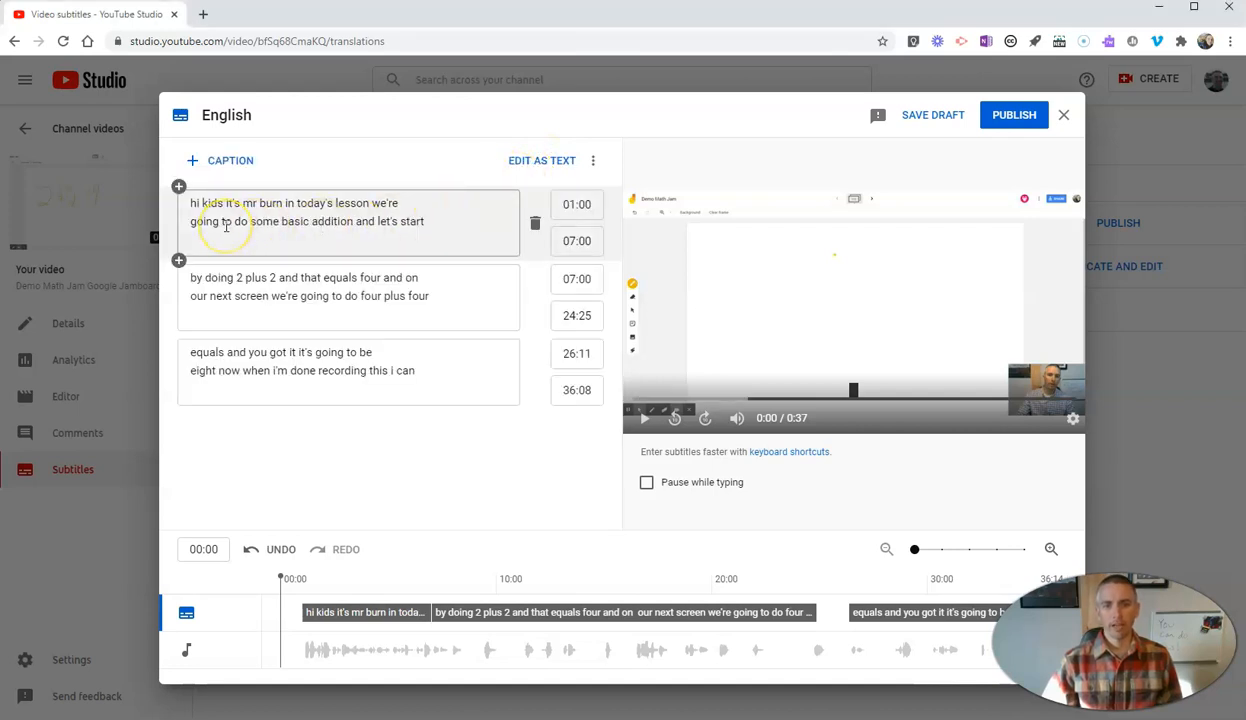
Correct caption one to 'Mr. Byrne' with a period after 'addition', selecting the trailing words.
left_click(576, 204)
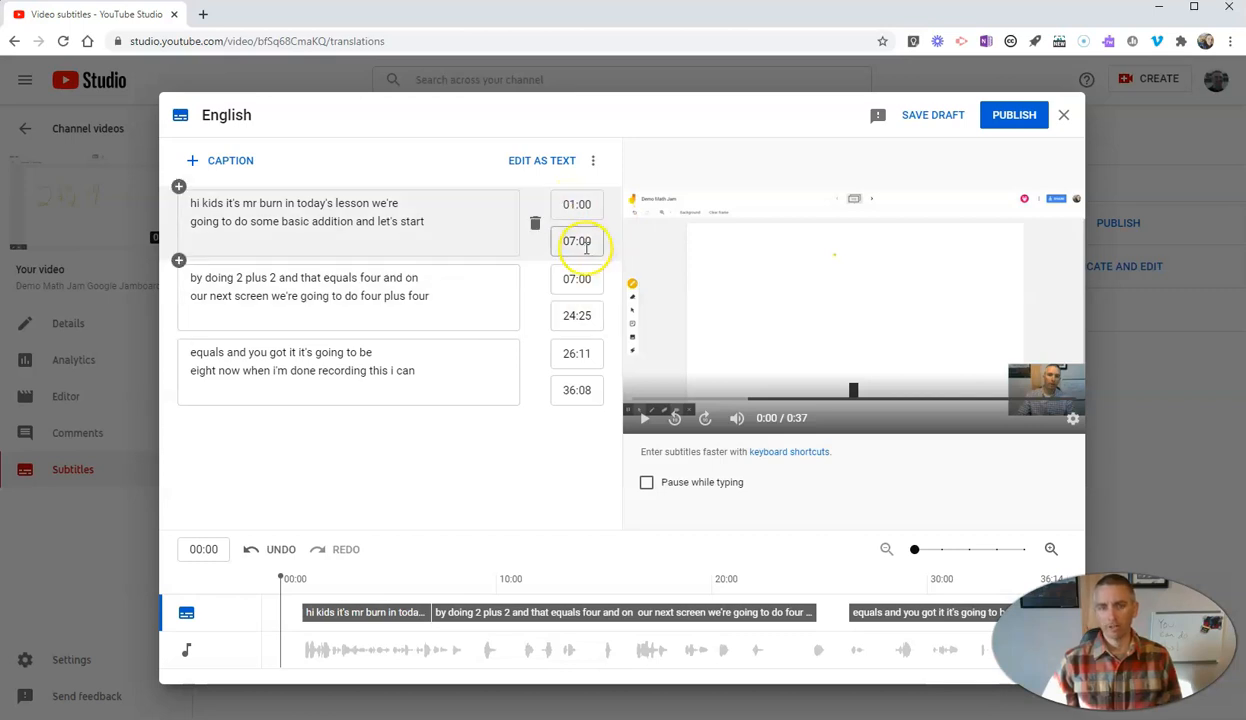
left_click(268, 206)
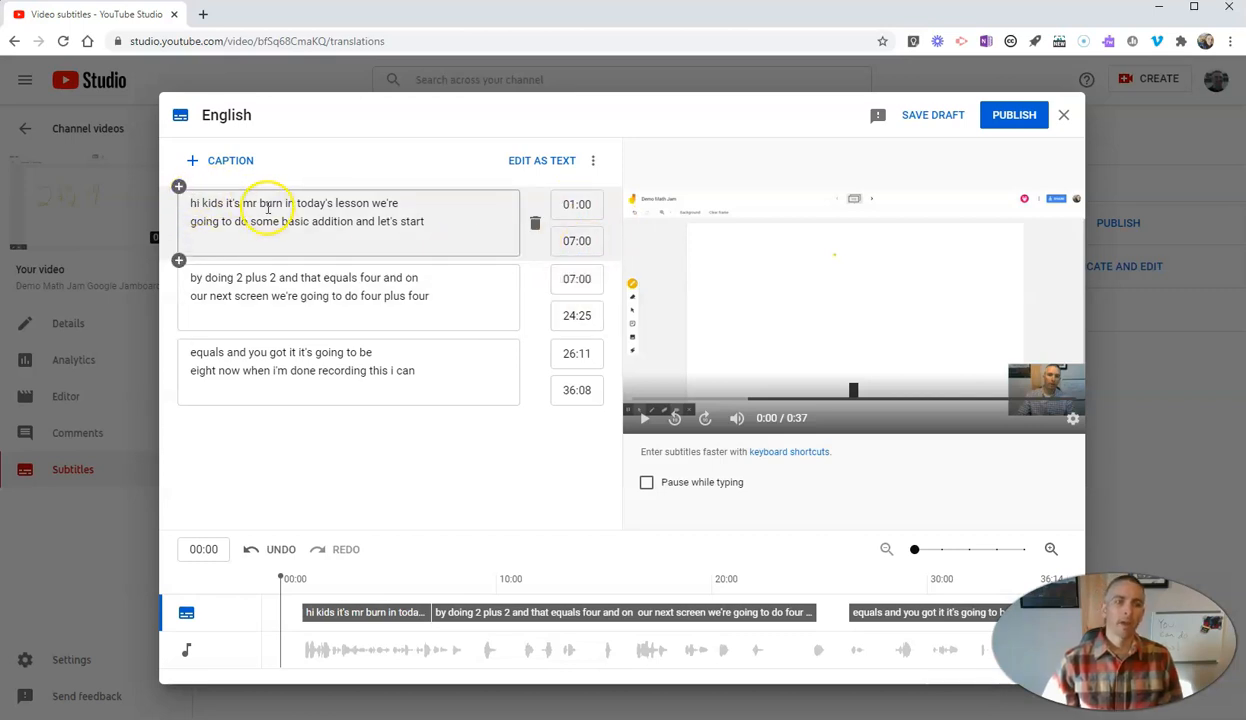
double_click(268, 204)
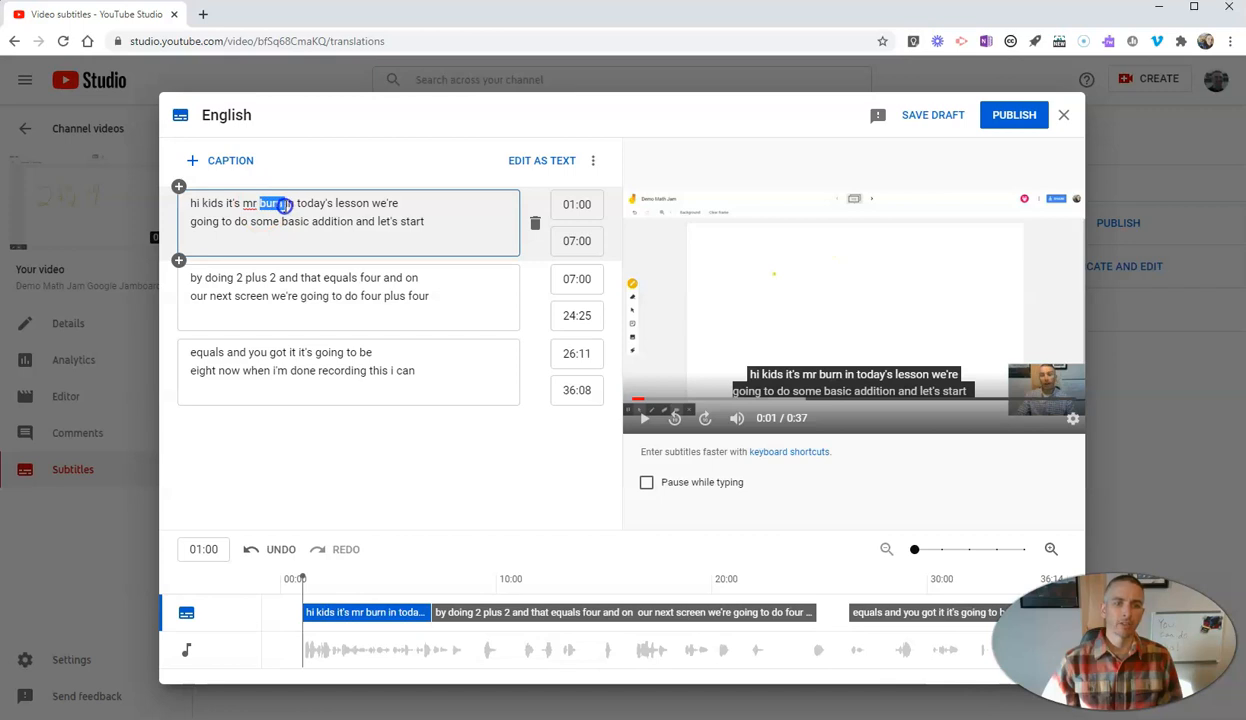
type("Byr")
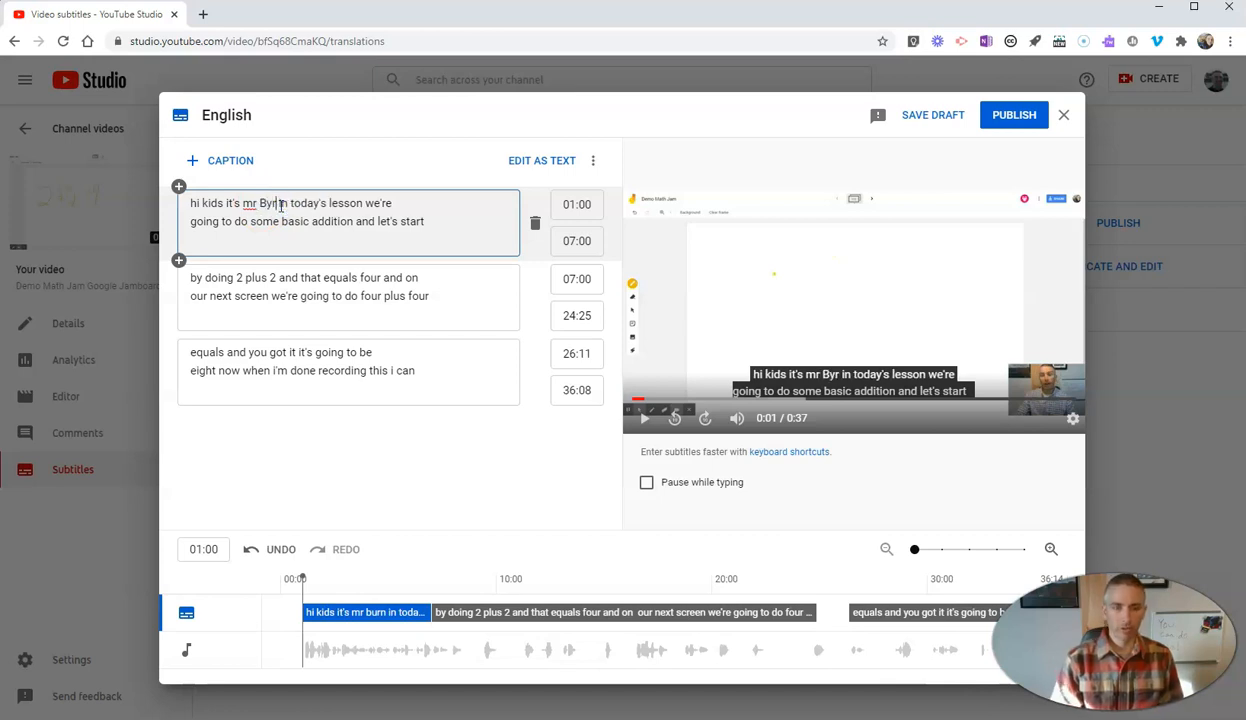
type("ne")
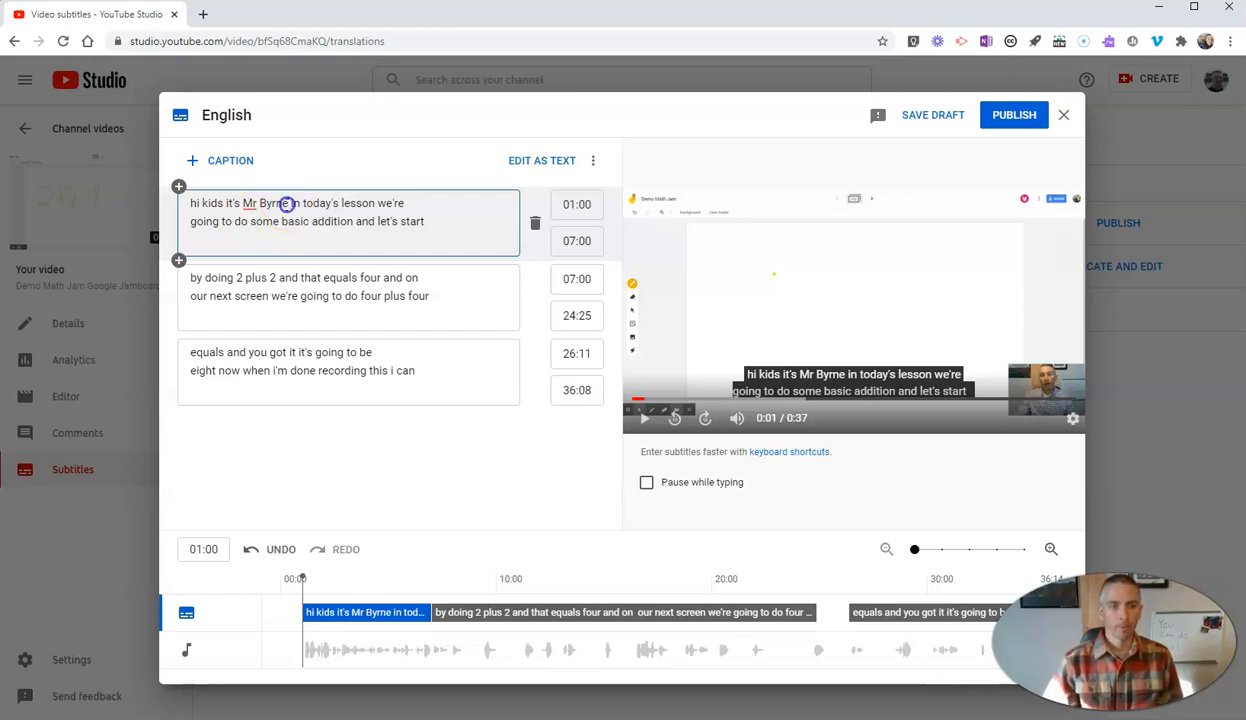
mouse_move(316, 170)
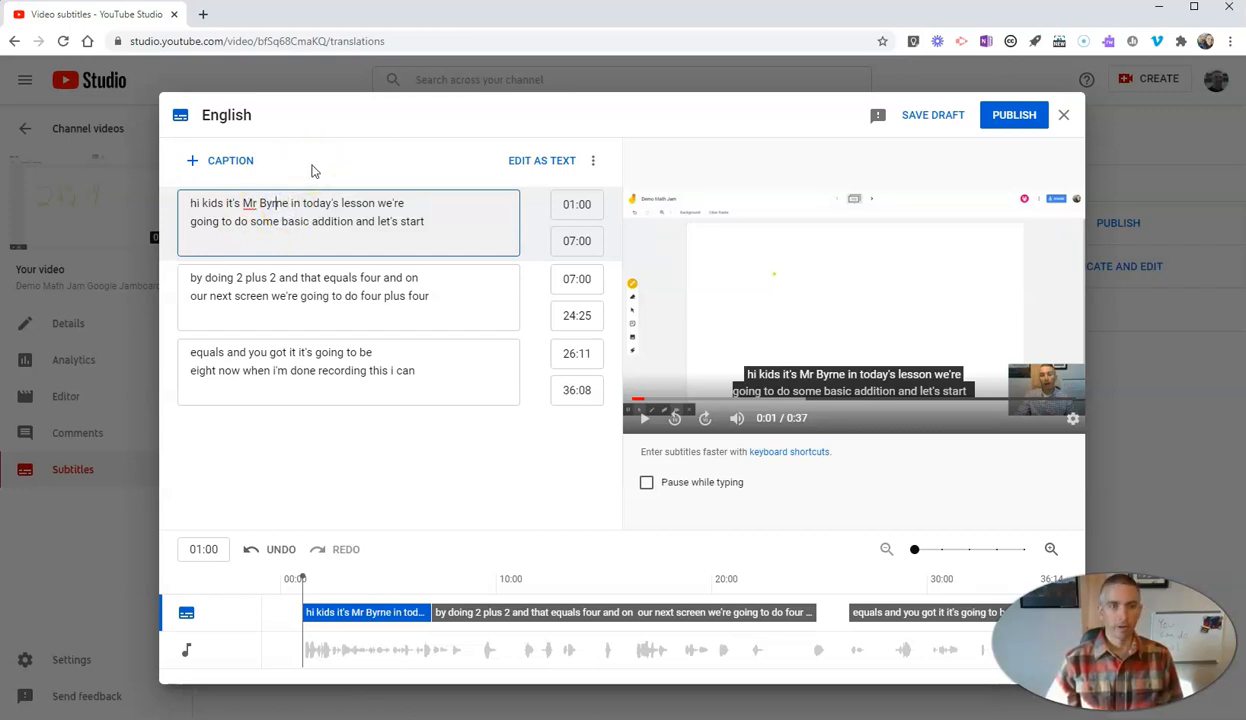
type(".")
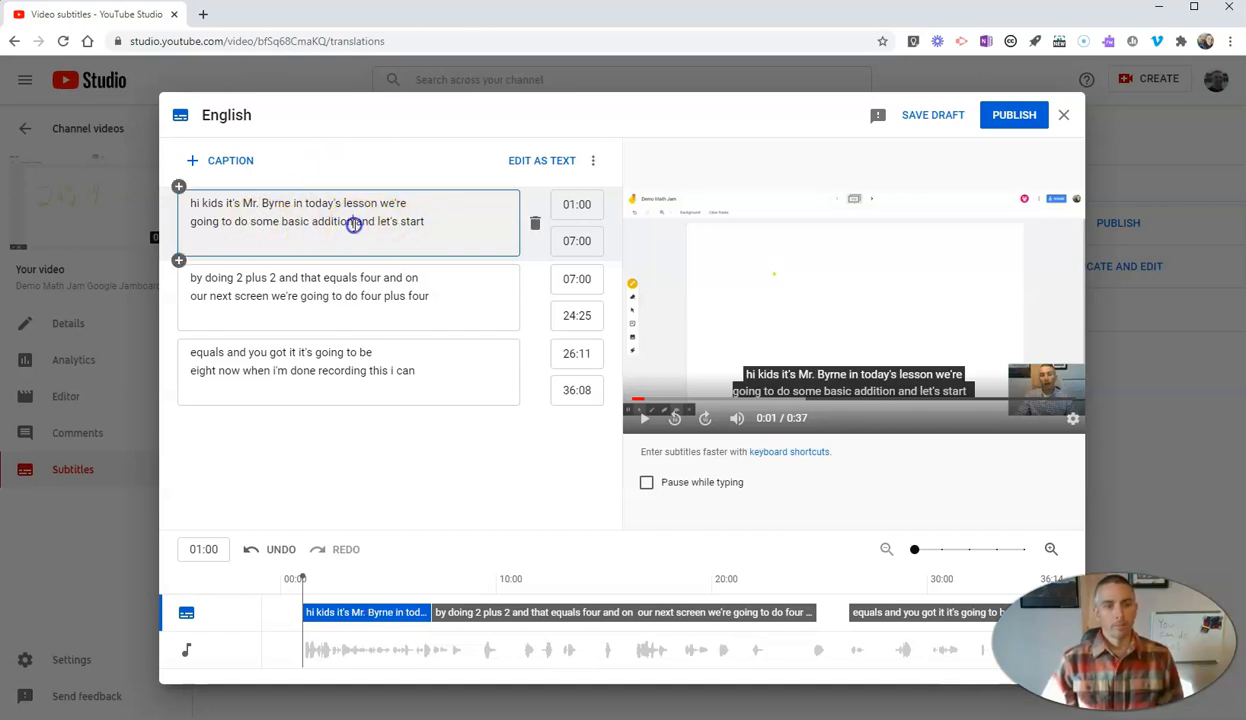
mouse_move(364, 222)
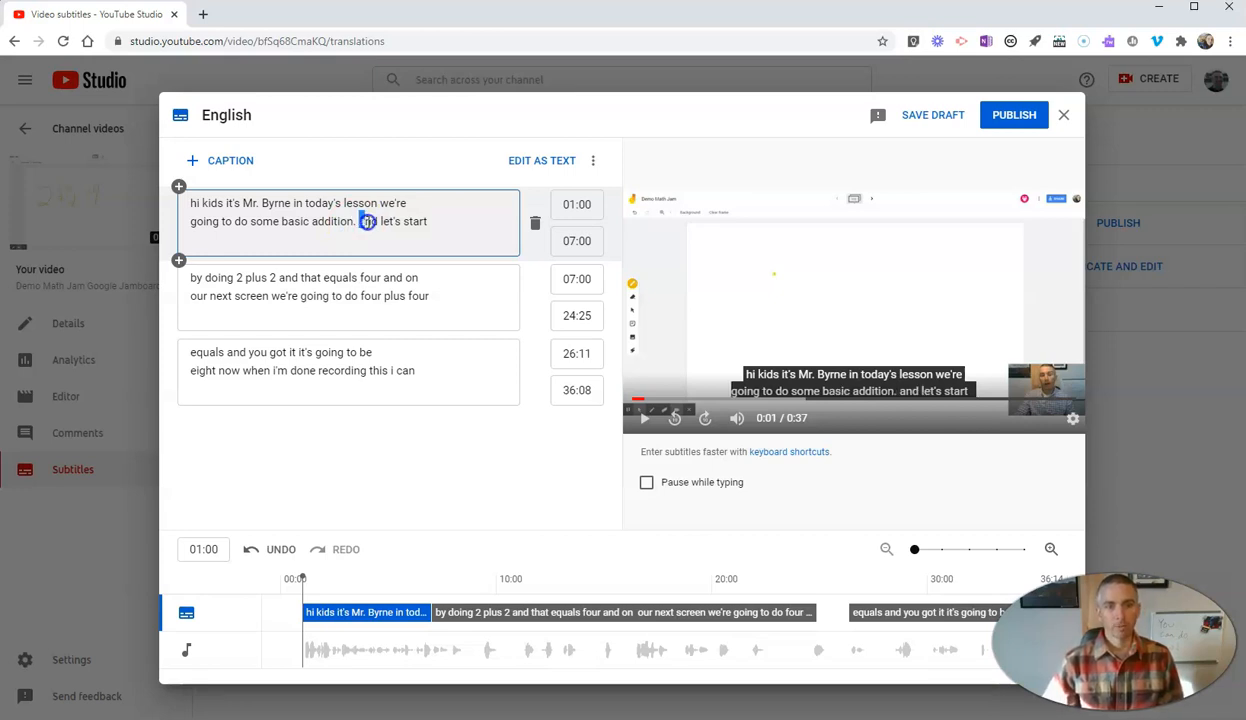
double_click(404, 220)
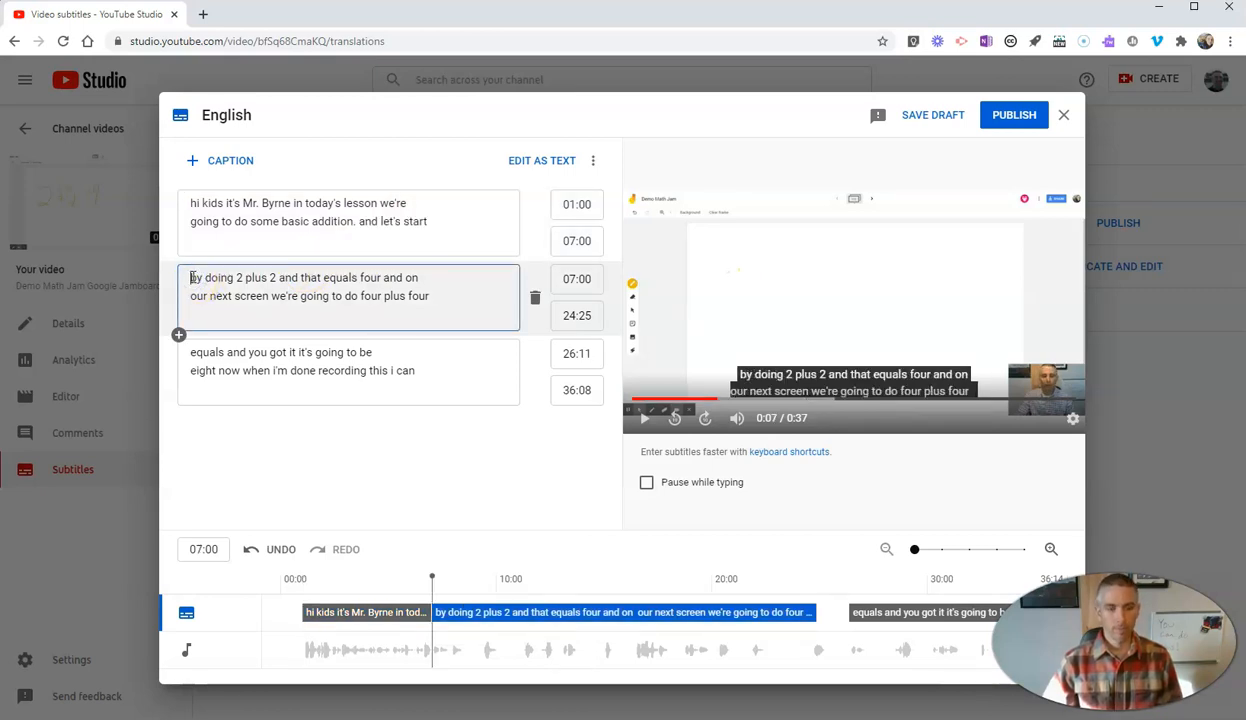
Start caption two with 'And let's start', end caption one at 06:00, and publish the subtitles.
type("and let's start")
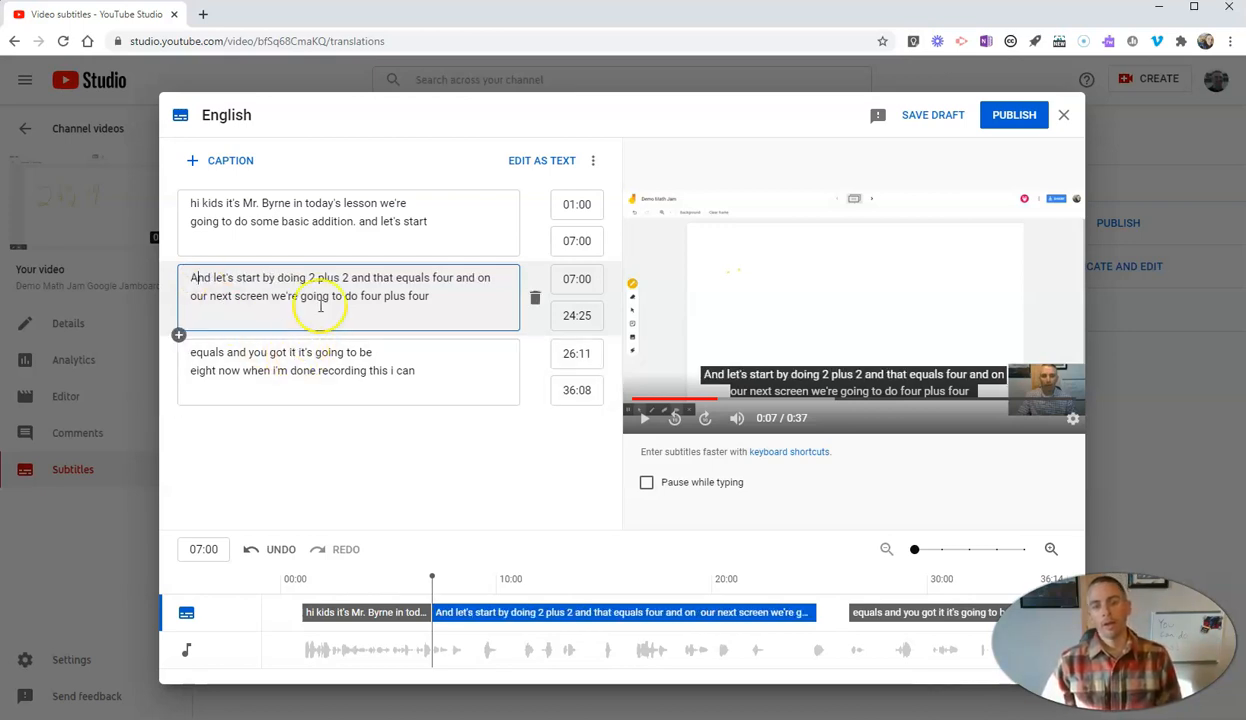
left_click(576, 240)
type("6")
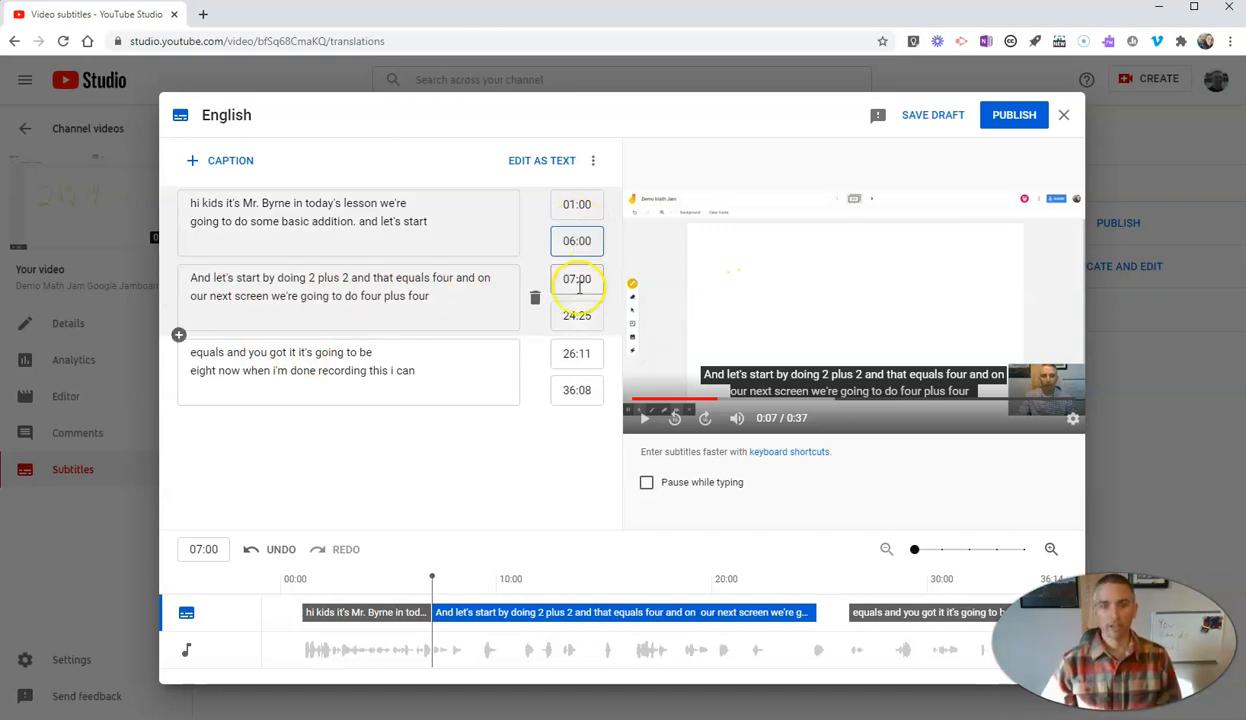
left_click(576, 280)
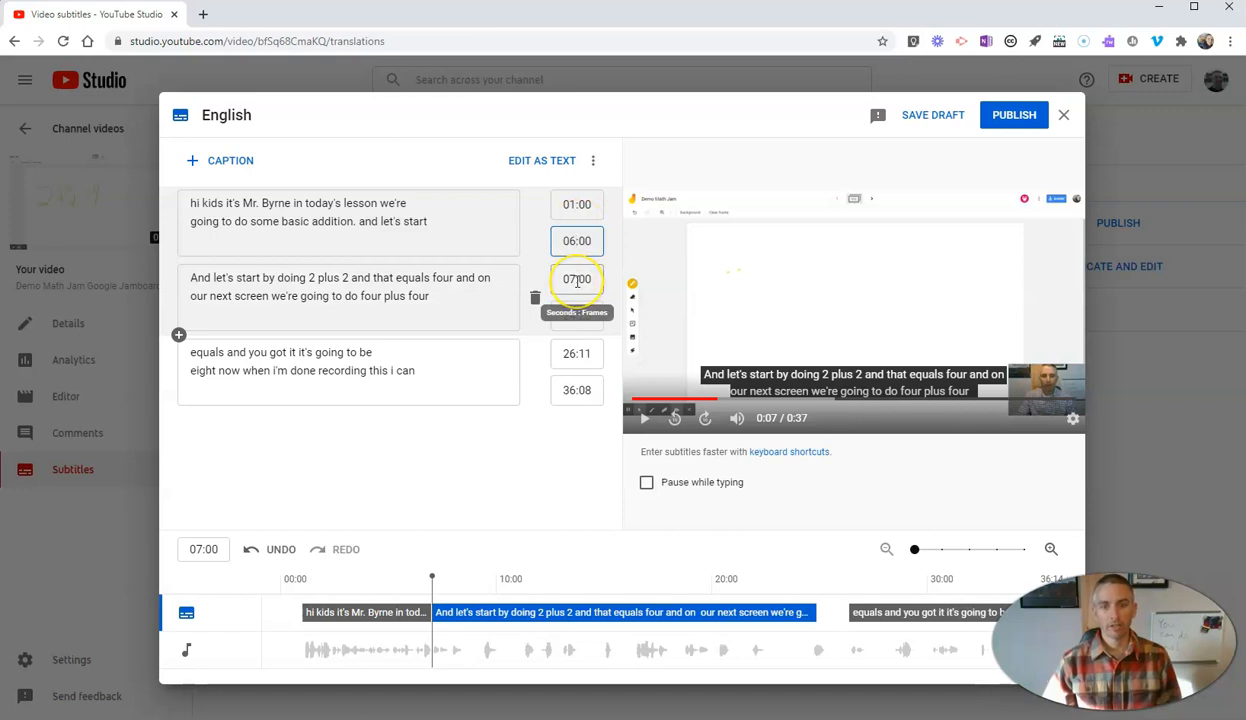
left_click(576, 316)
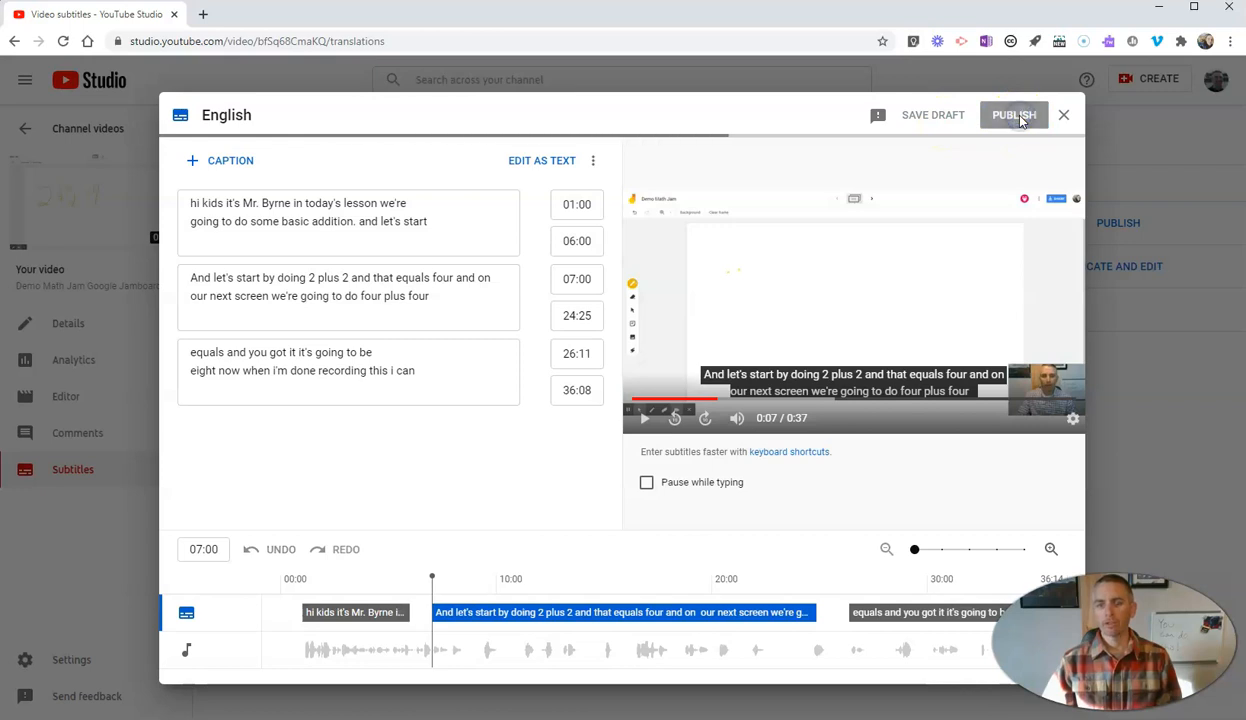
left_click(1012, 114)
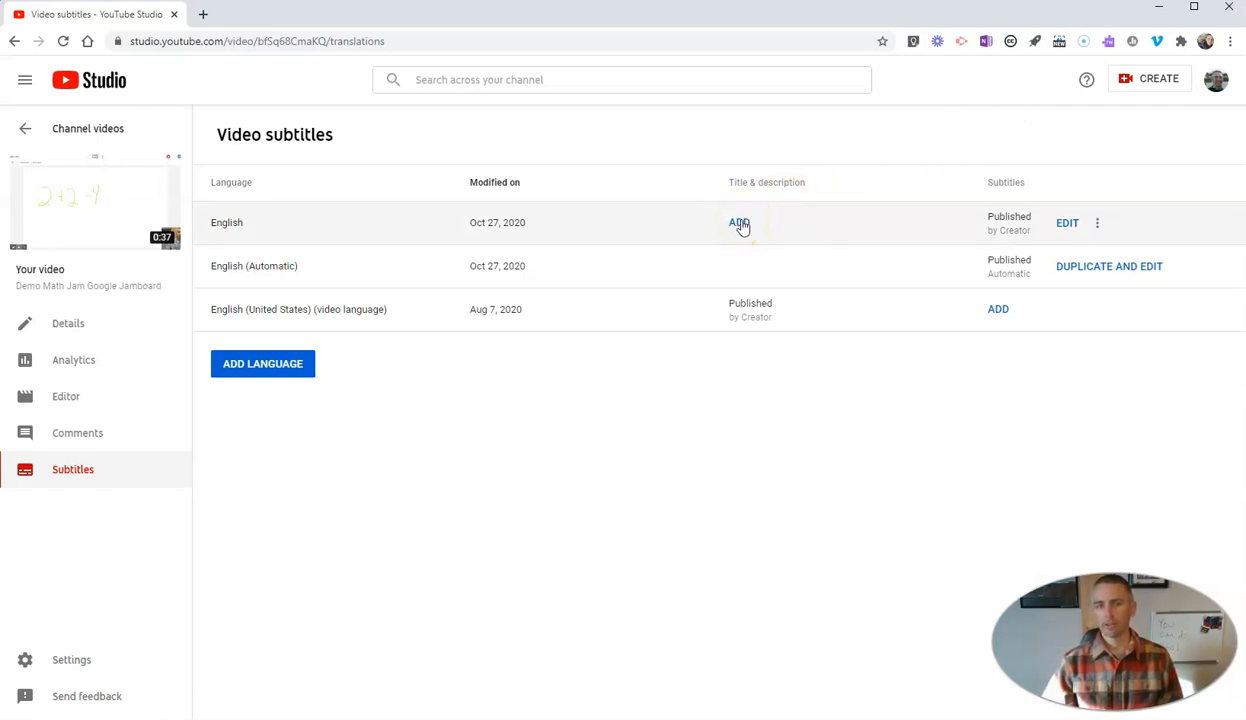
Add and publish the English title 'Demo Math Jam with Google Jamboard'.
left_click(740, 222)
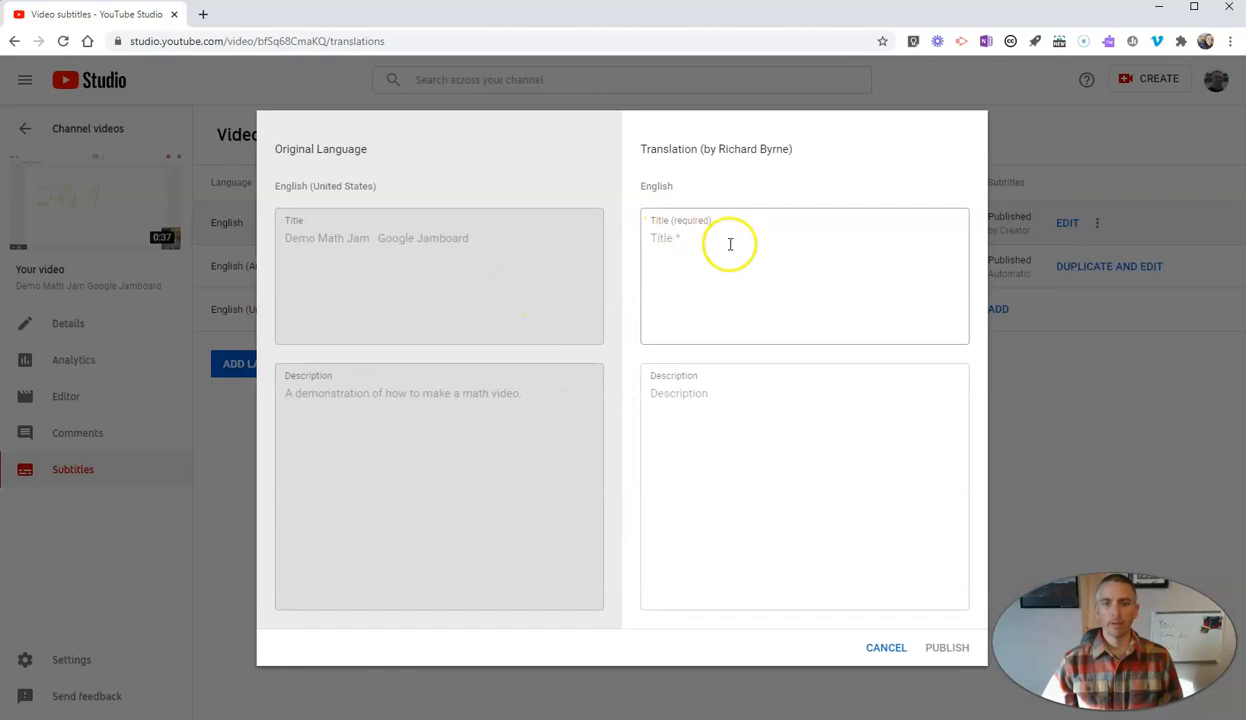
type("De")
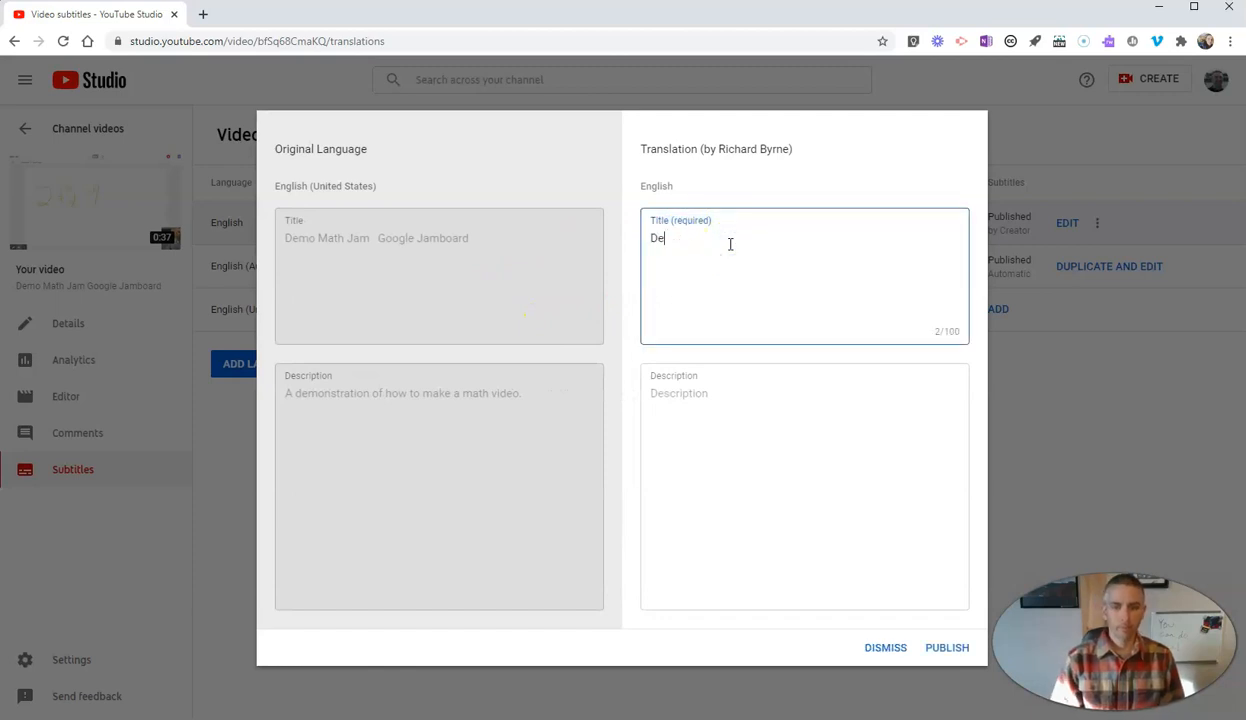
type("mo Math")
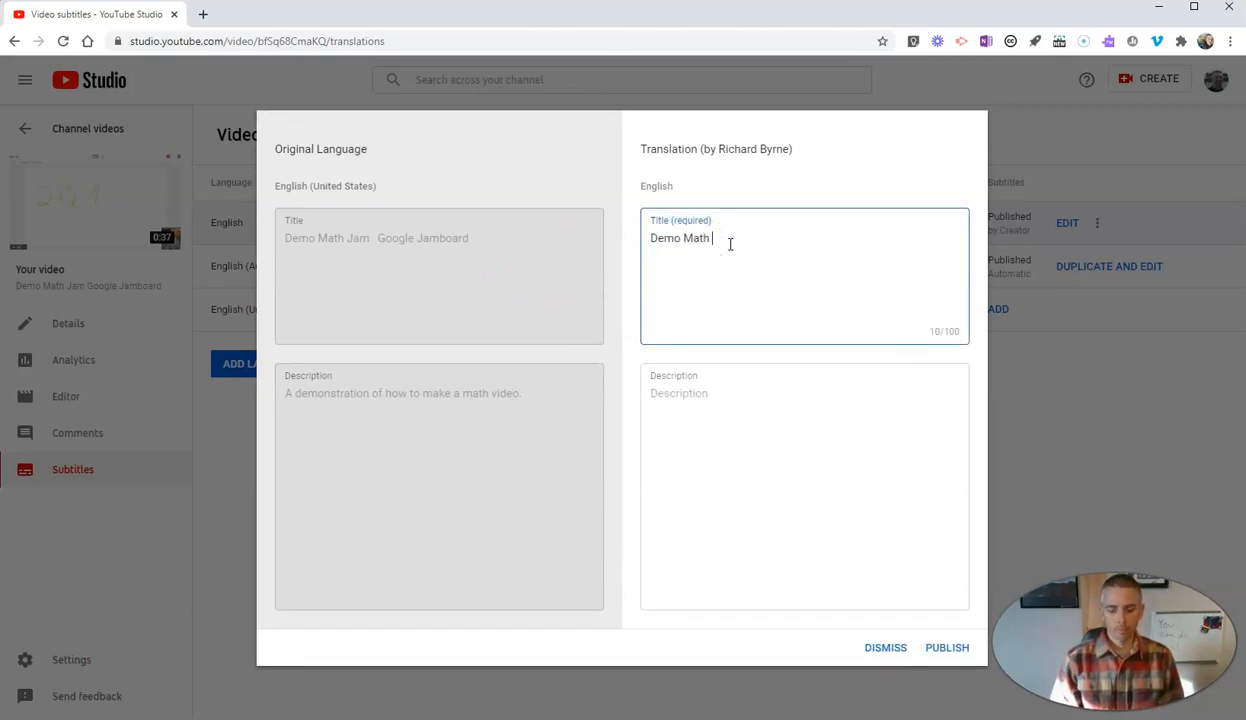
type("Jam with G")
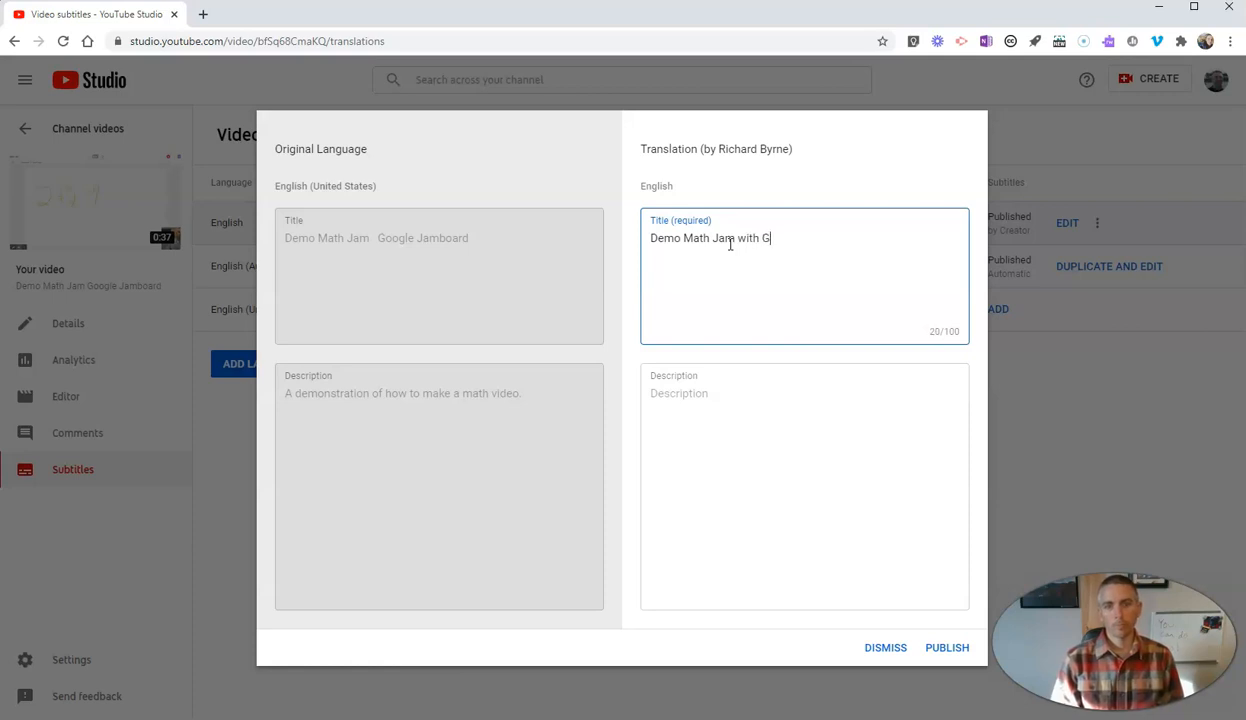
type("oogle Jam")
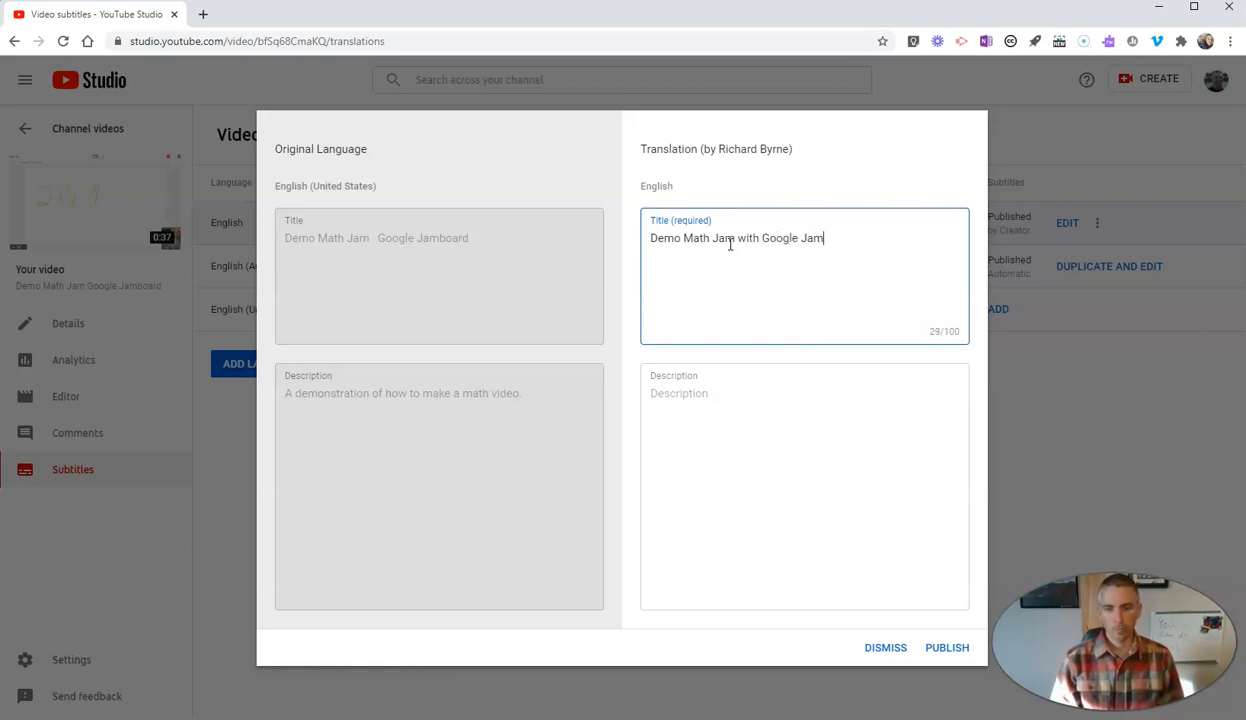
type("board")
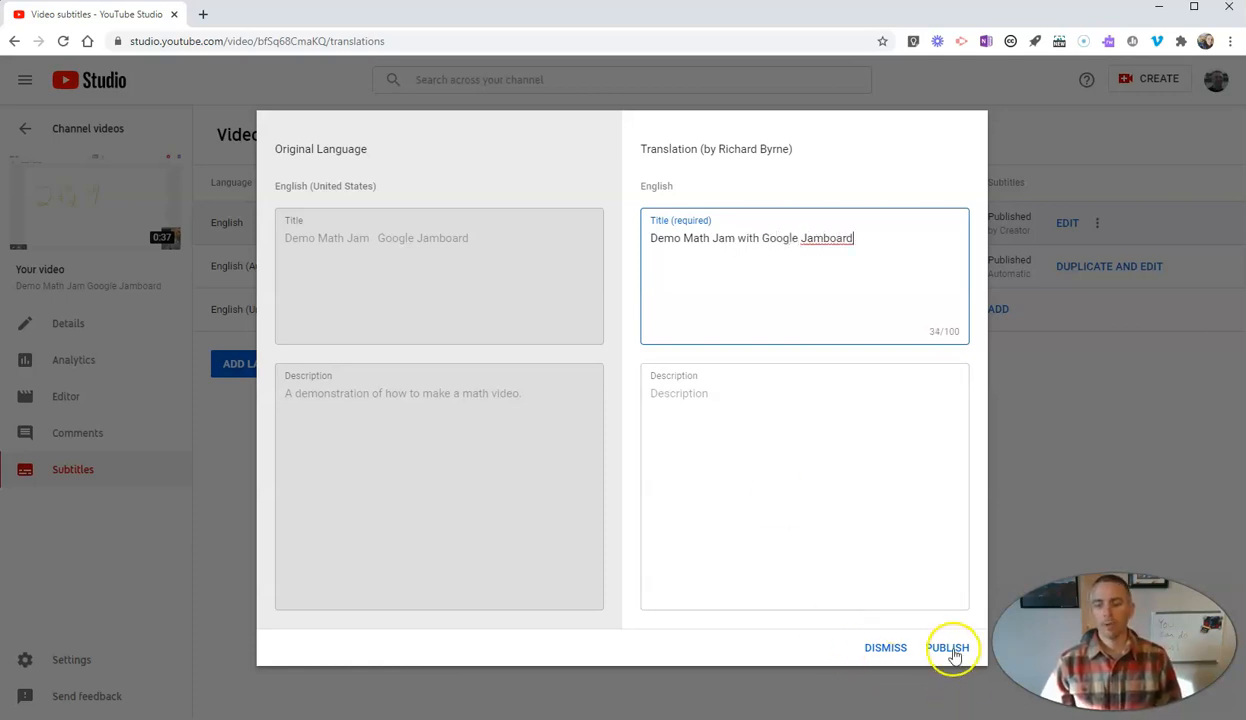
left_click(948, 648)
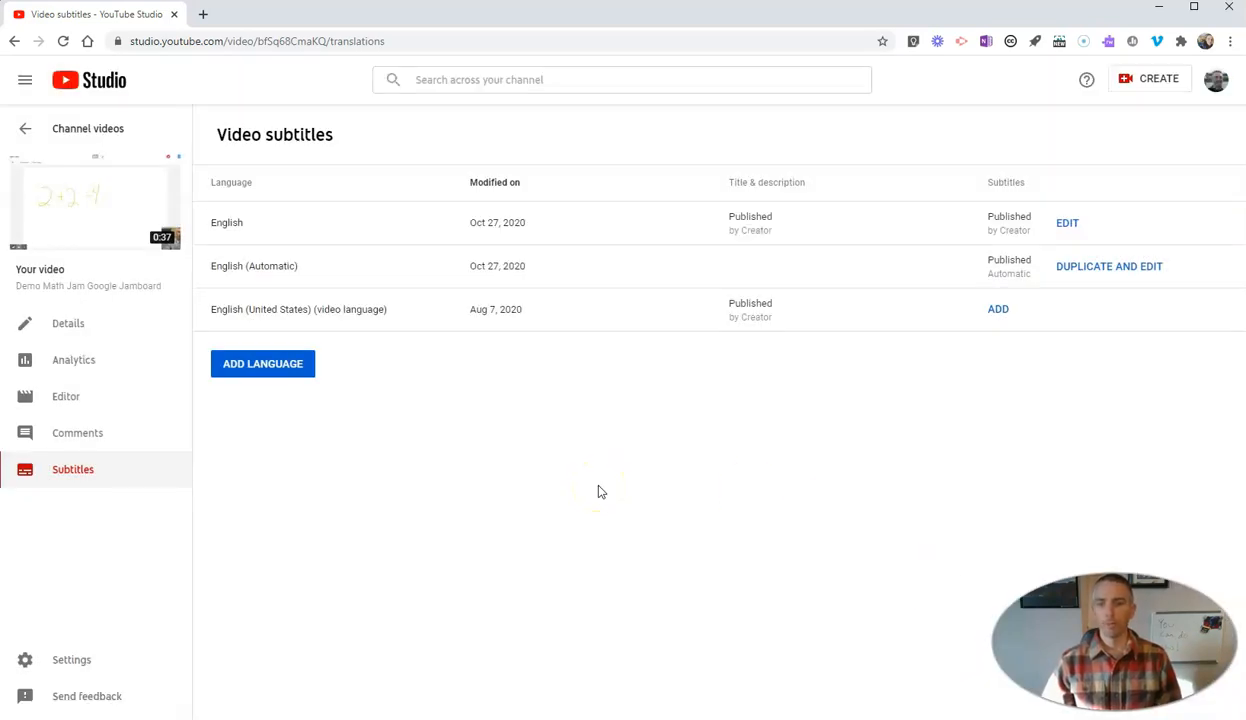
mouse_move(624, 504)
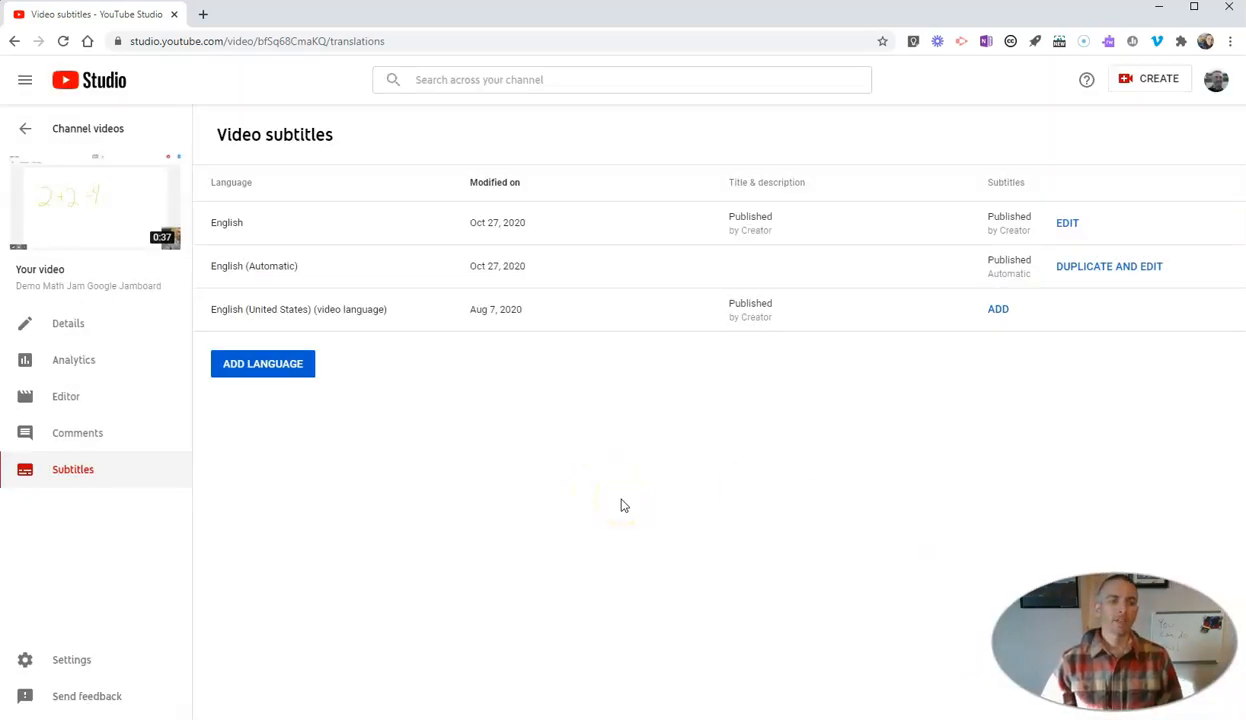